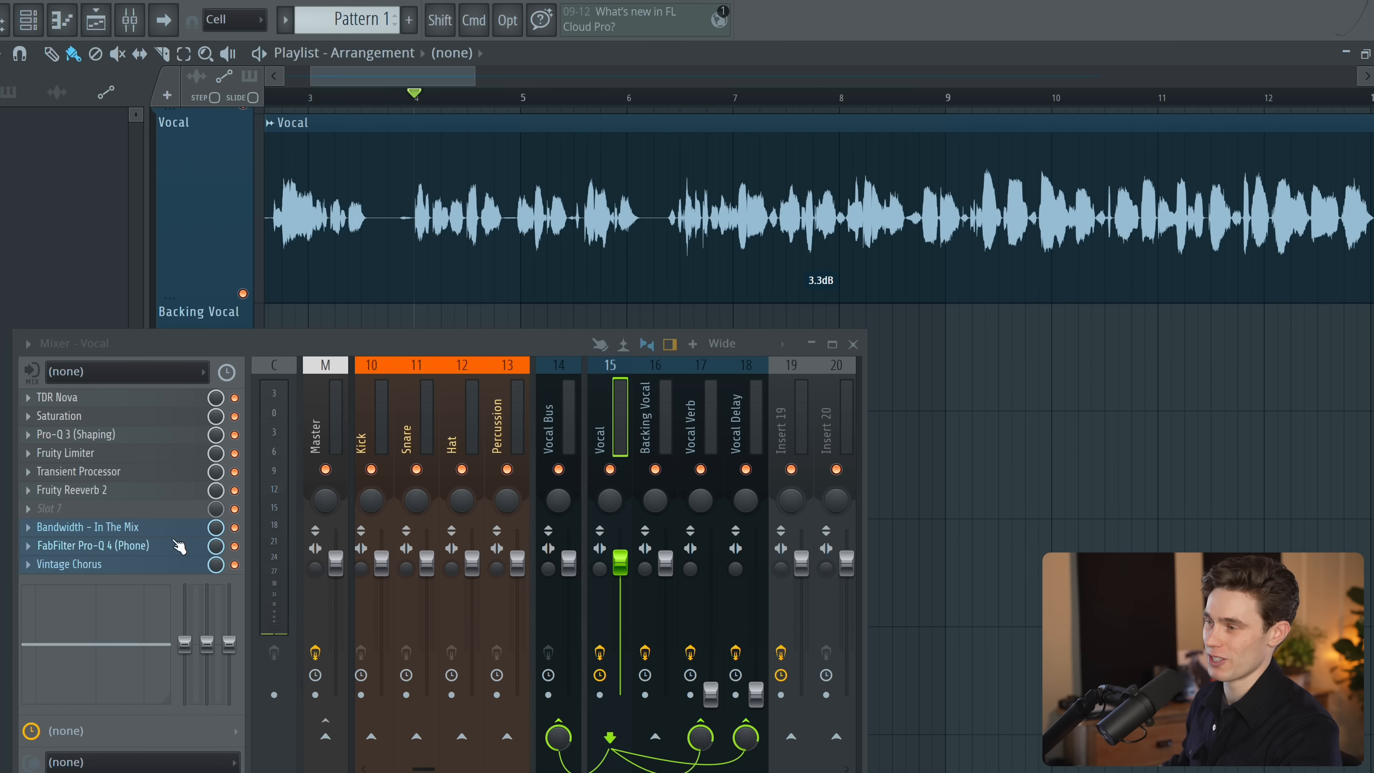
pyautogui.moveTo(171, 425)
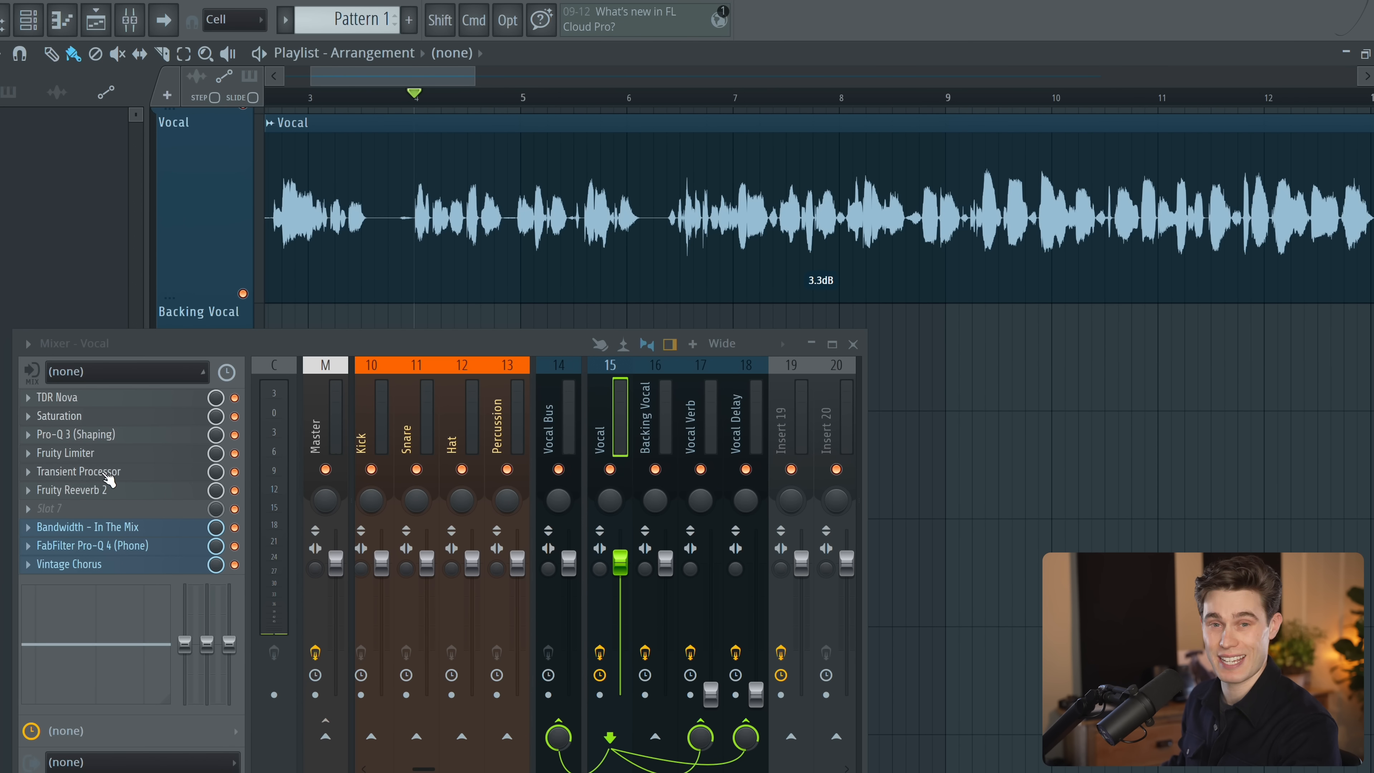
pyautogui.moveTo(172, 598)
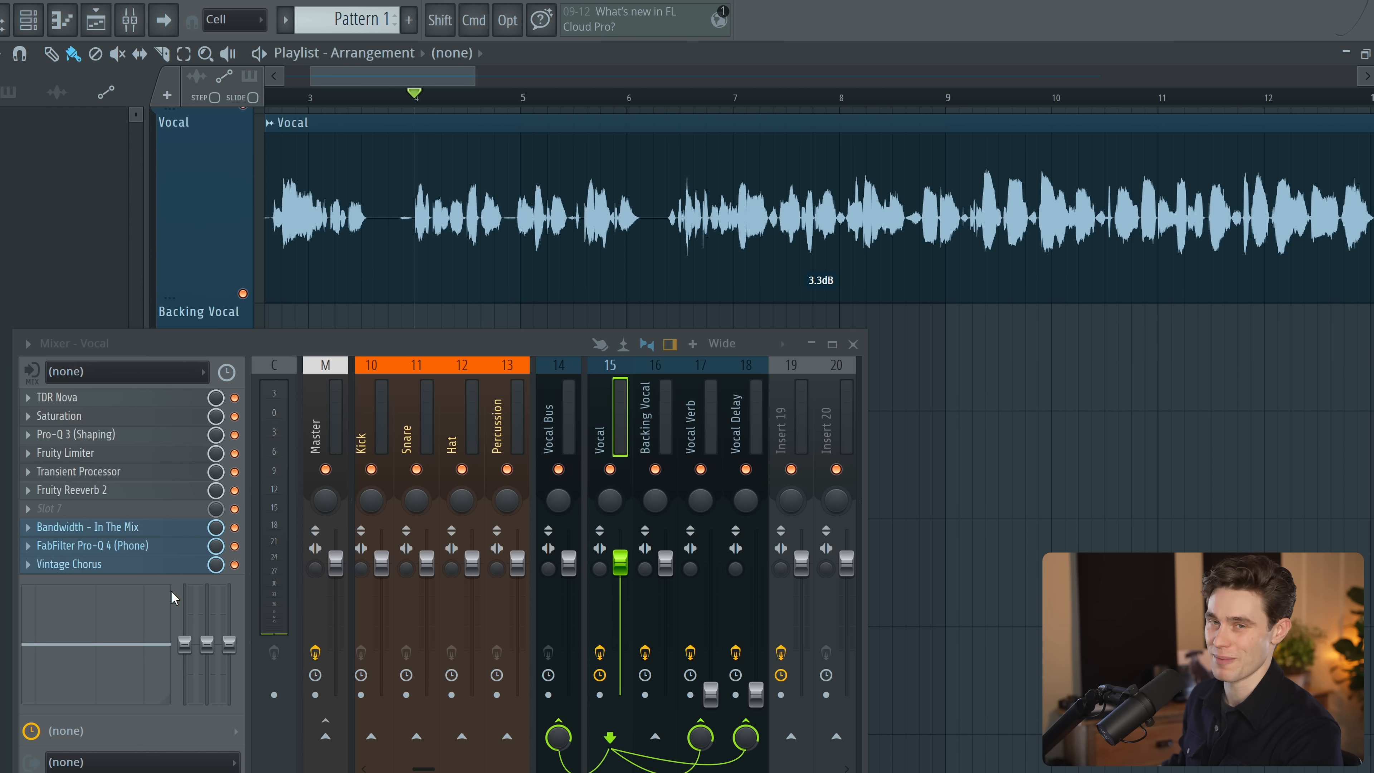
pyautogui.moveTo(784, 460)
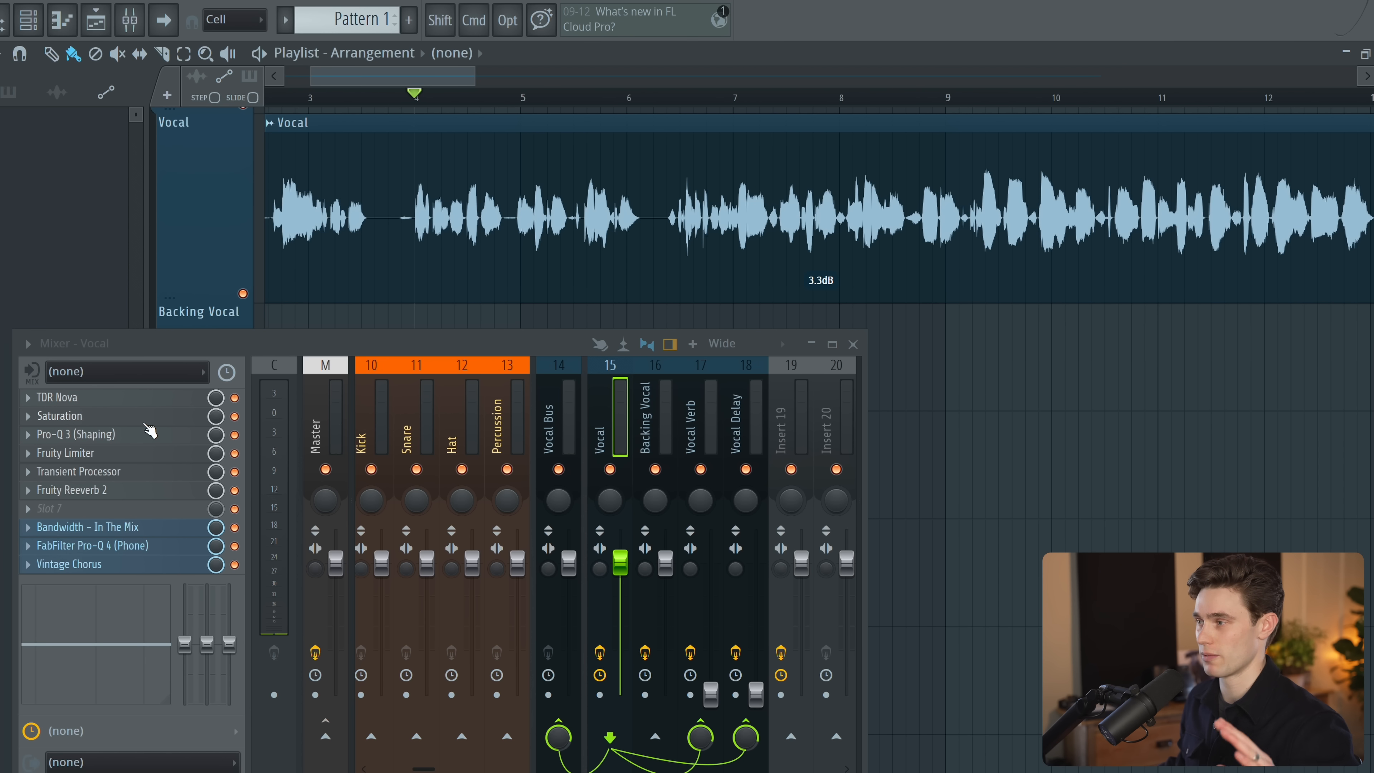
pyautogui.moveTo(149, 407)
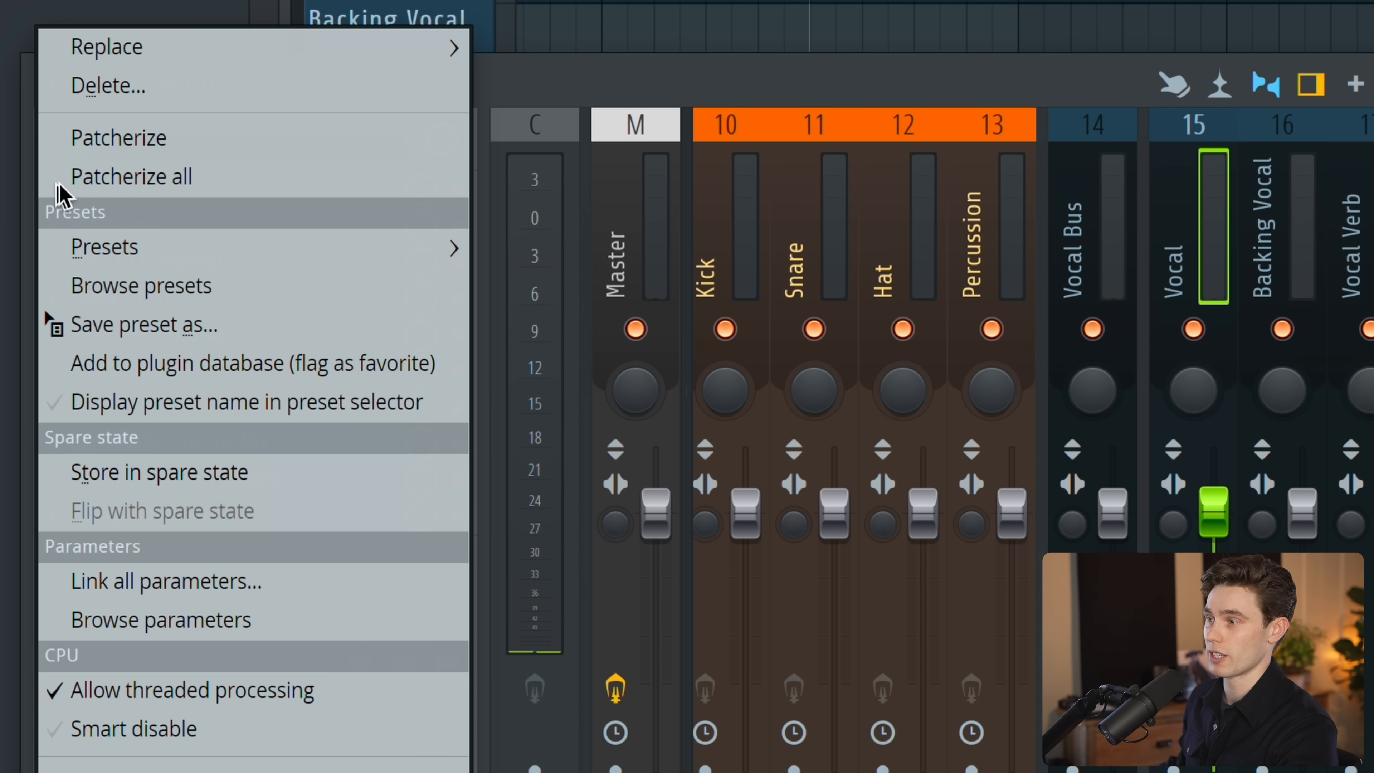
# Step: Patcherize all effects on the Vocal insert, raising the lost-automation warning
pyautogui.click(118, 137)
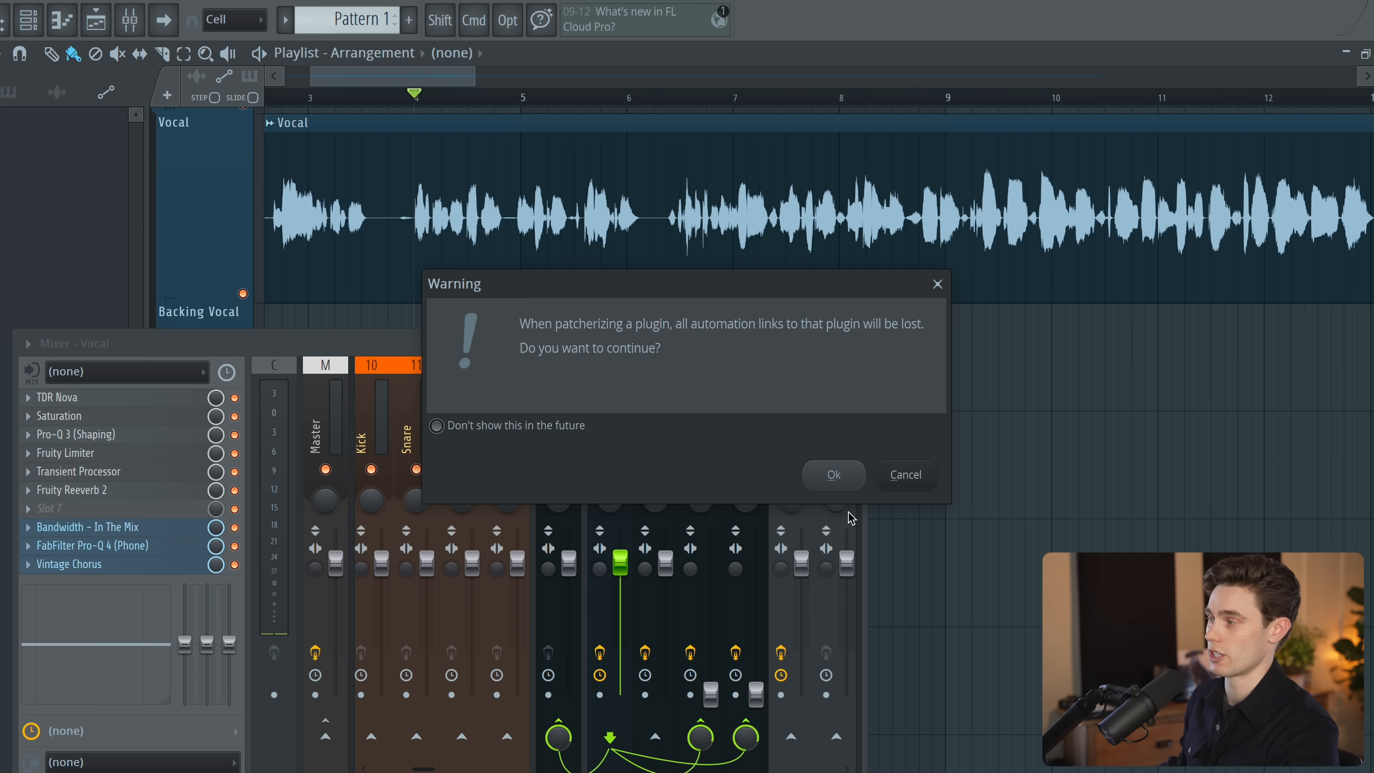
pyautogui.moveTo(833, 474)
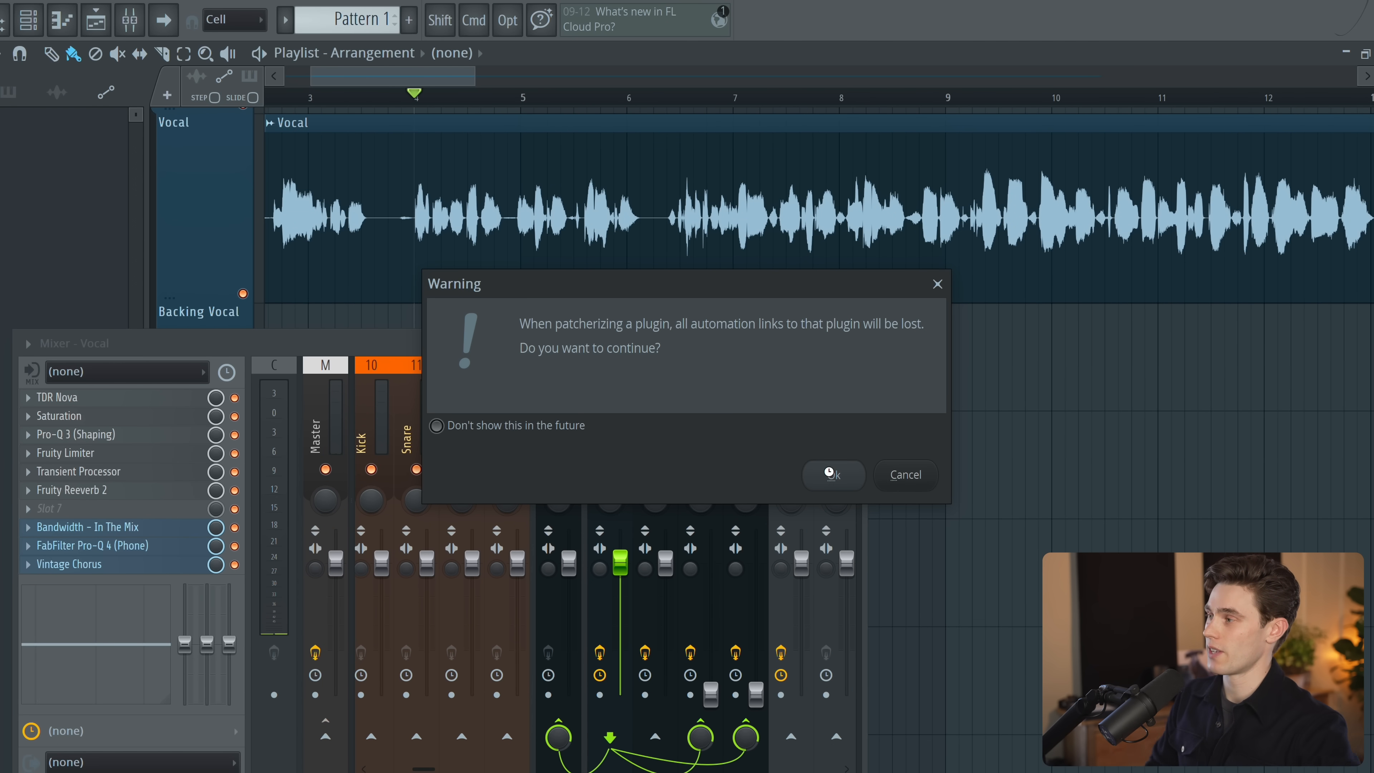
# Step: Confirm the patcherize warning so the whole vocal chain sits in one Patcher, then close it
pyautogui.click(832, 475)
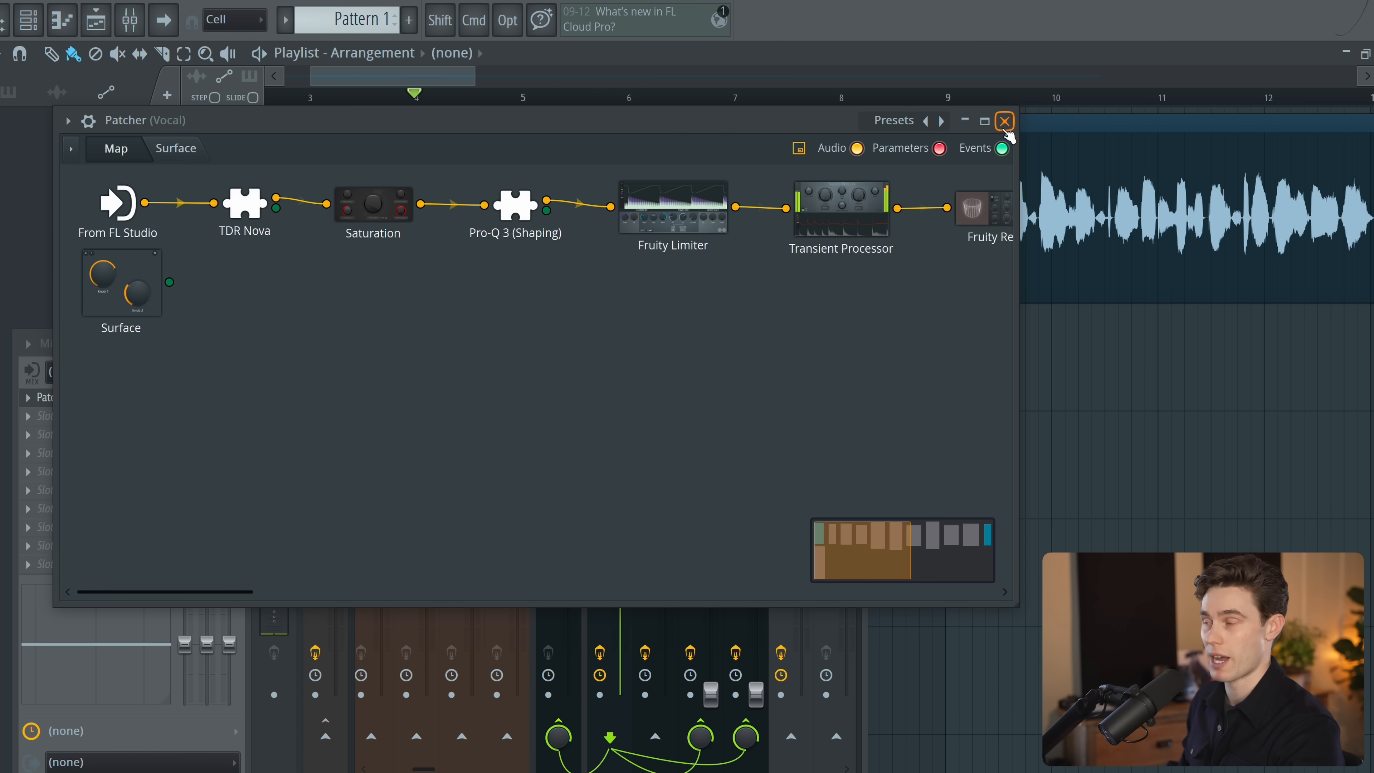
pyautogui.moveTo(972, 199)
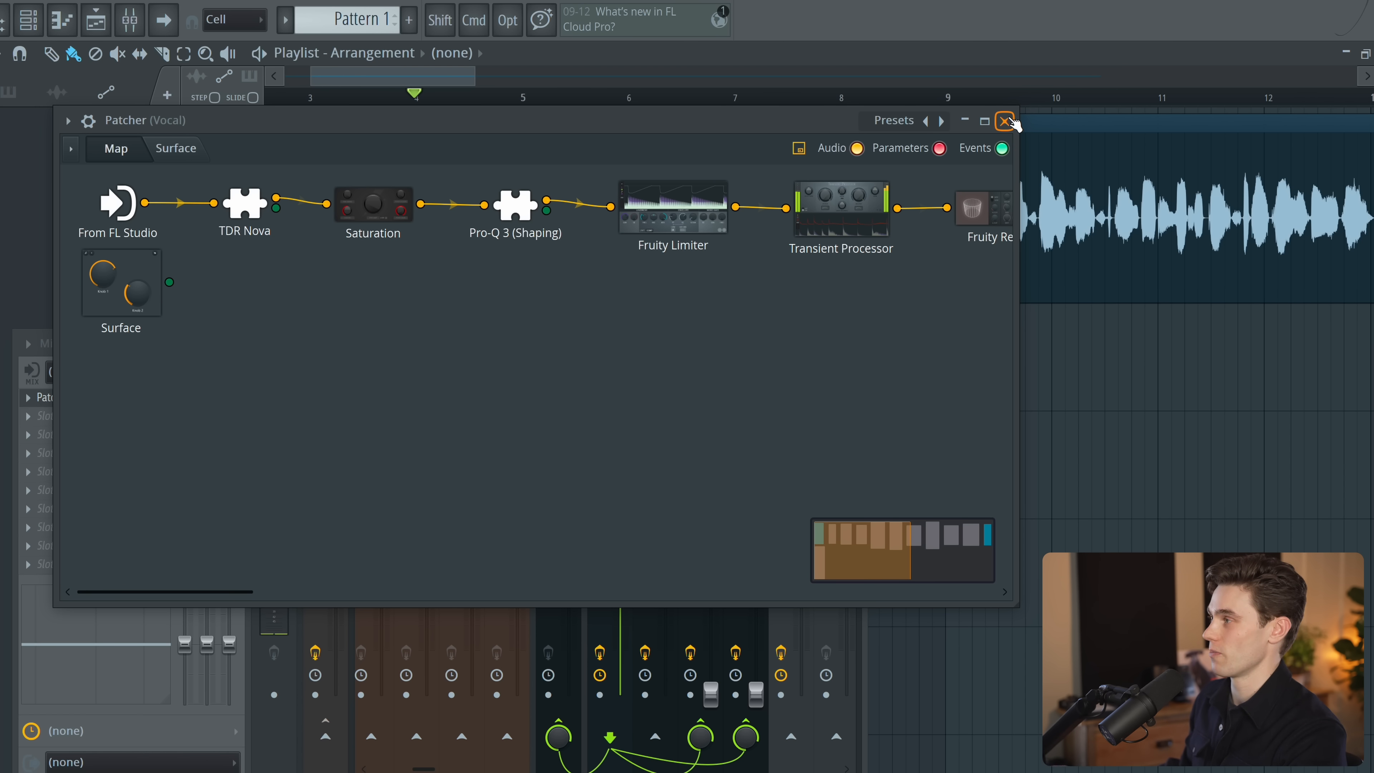
pyautogui.click(1004, 121)
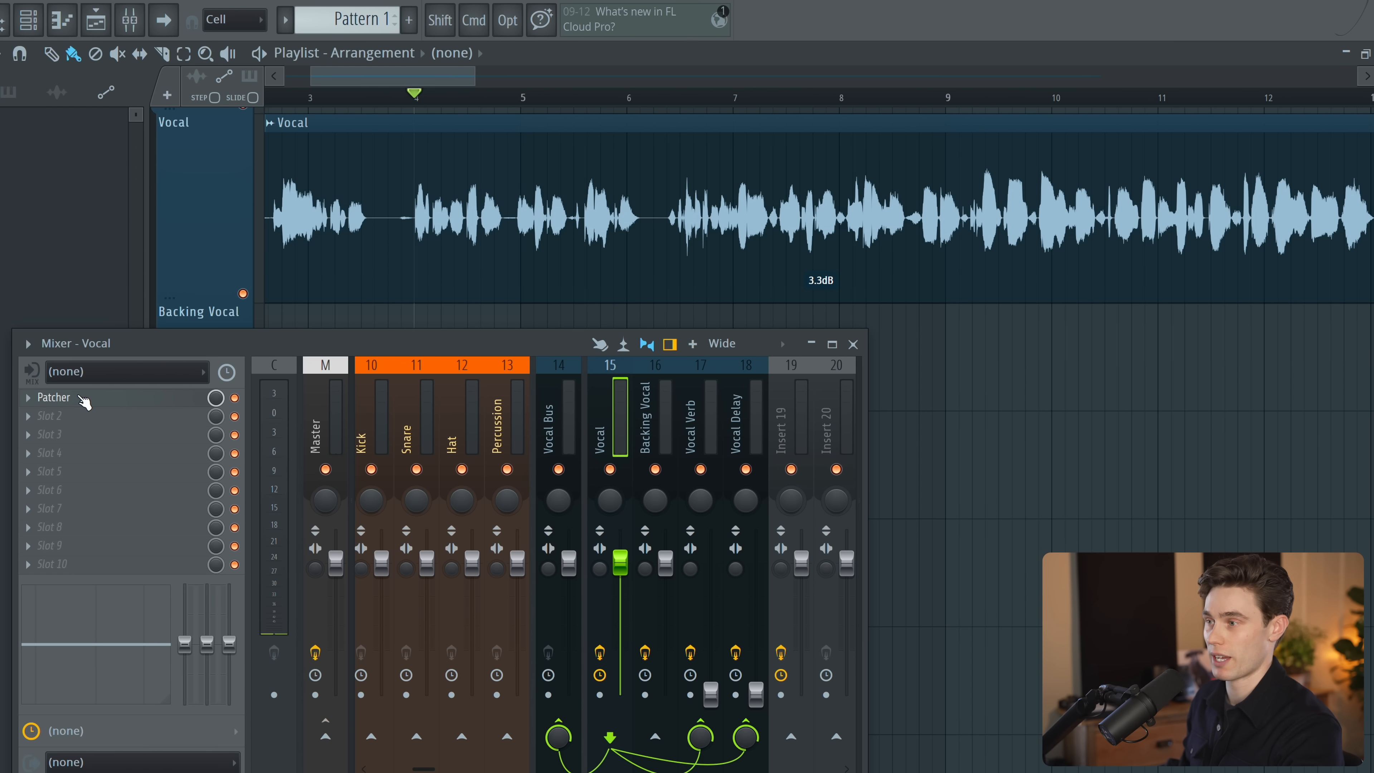
# Step: Reopen the vocal Patcher and bring up the Bandwidth and Fruity Reeverb 2 interfaces
pyautogui.click(54, 397)
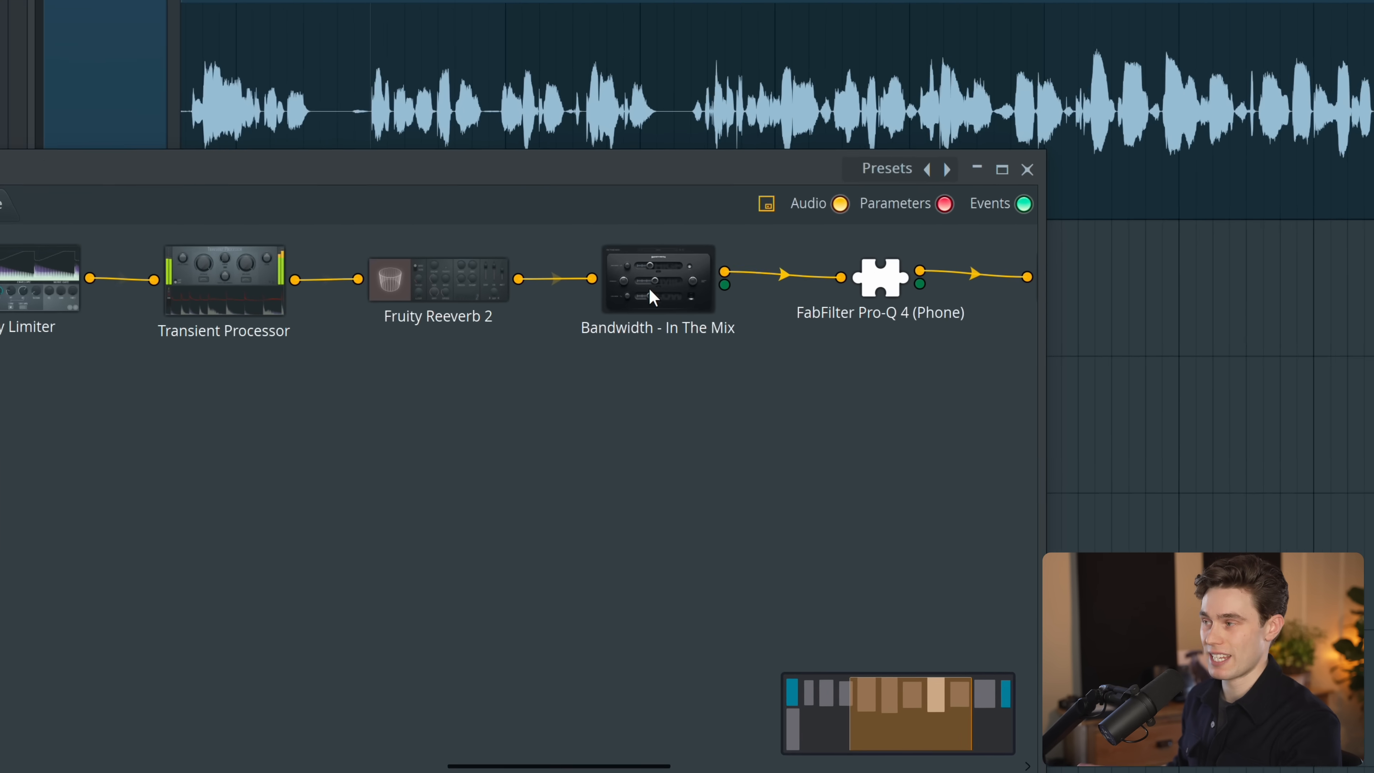
pyautogui.doubleClick(658, 279)
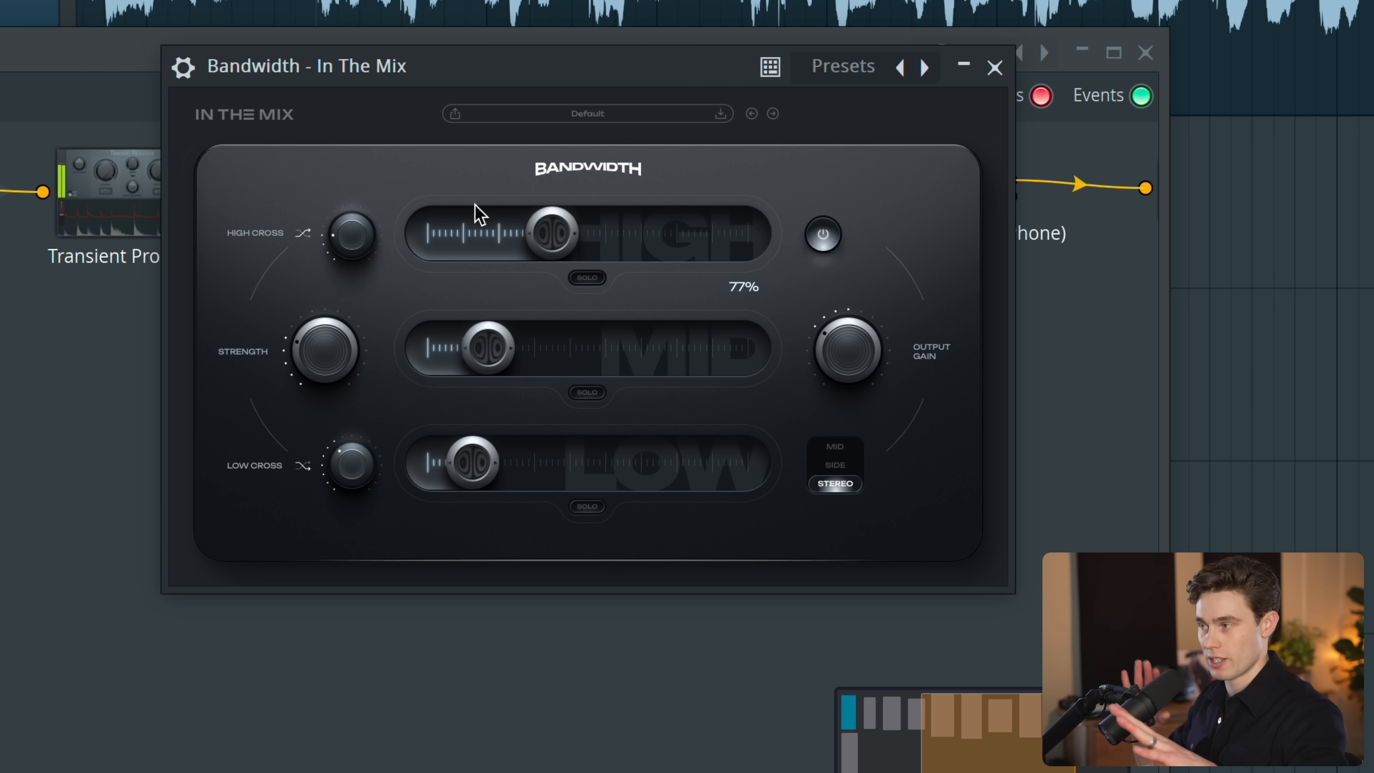
pyautogui.click(993, 66)
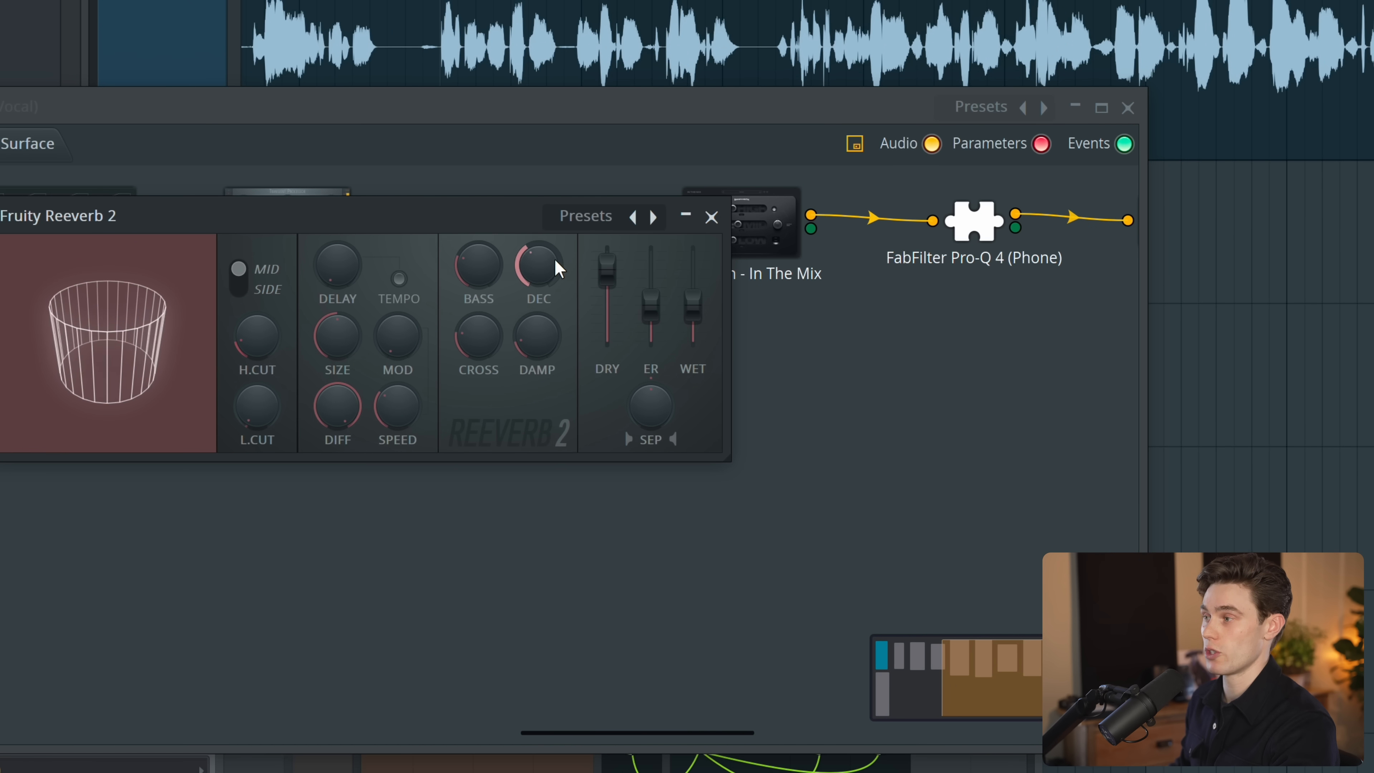
# Step: Expose Fruity Reeverb 2's Decay time as a Patcher parameter input with its own automation clip
pyautogui.rightClick(537, 267)
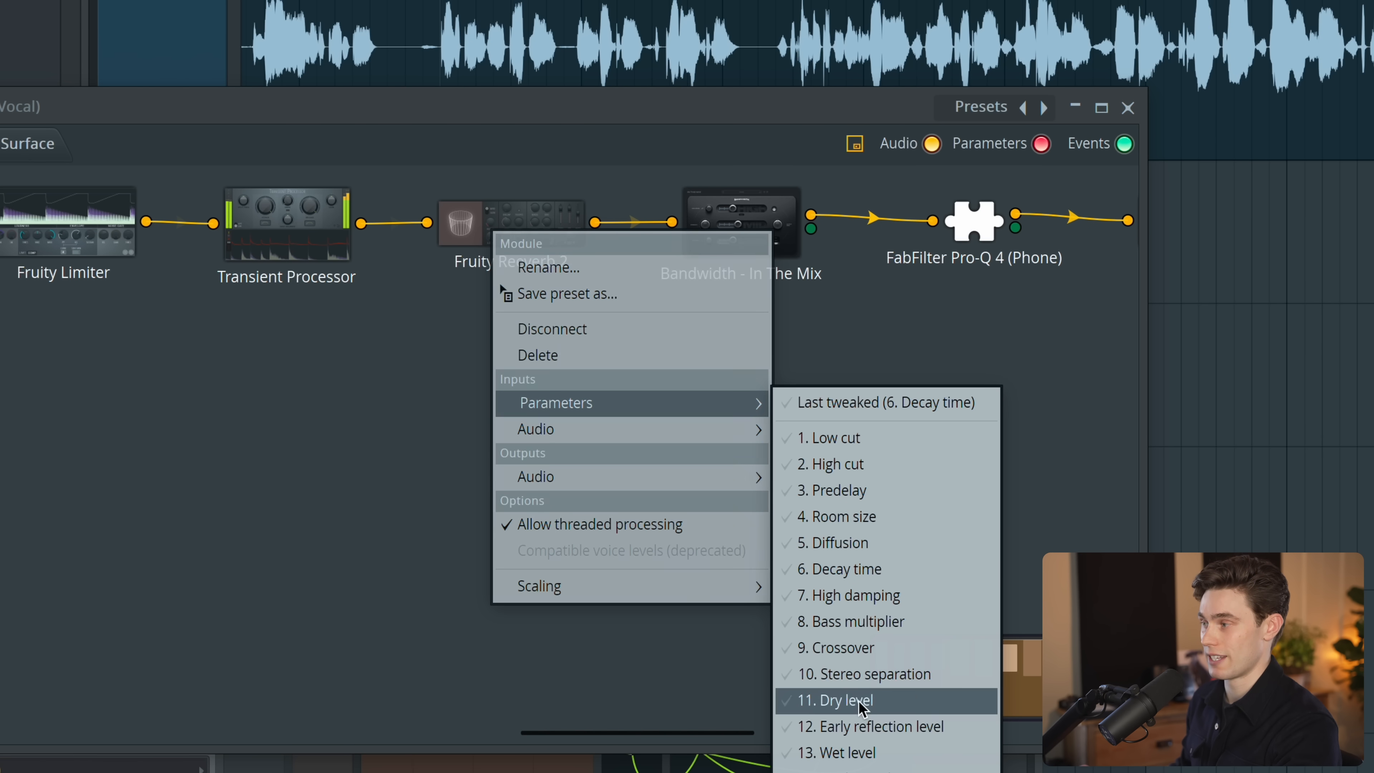
pyautogui.moveTo(846, 402)
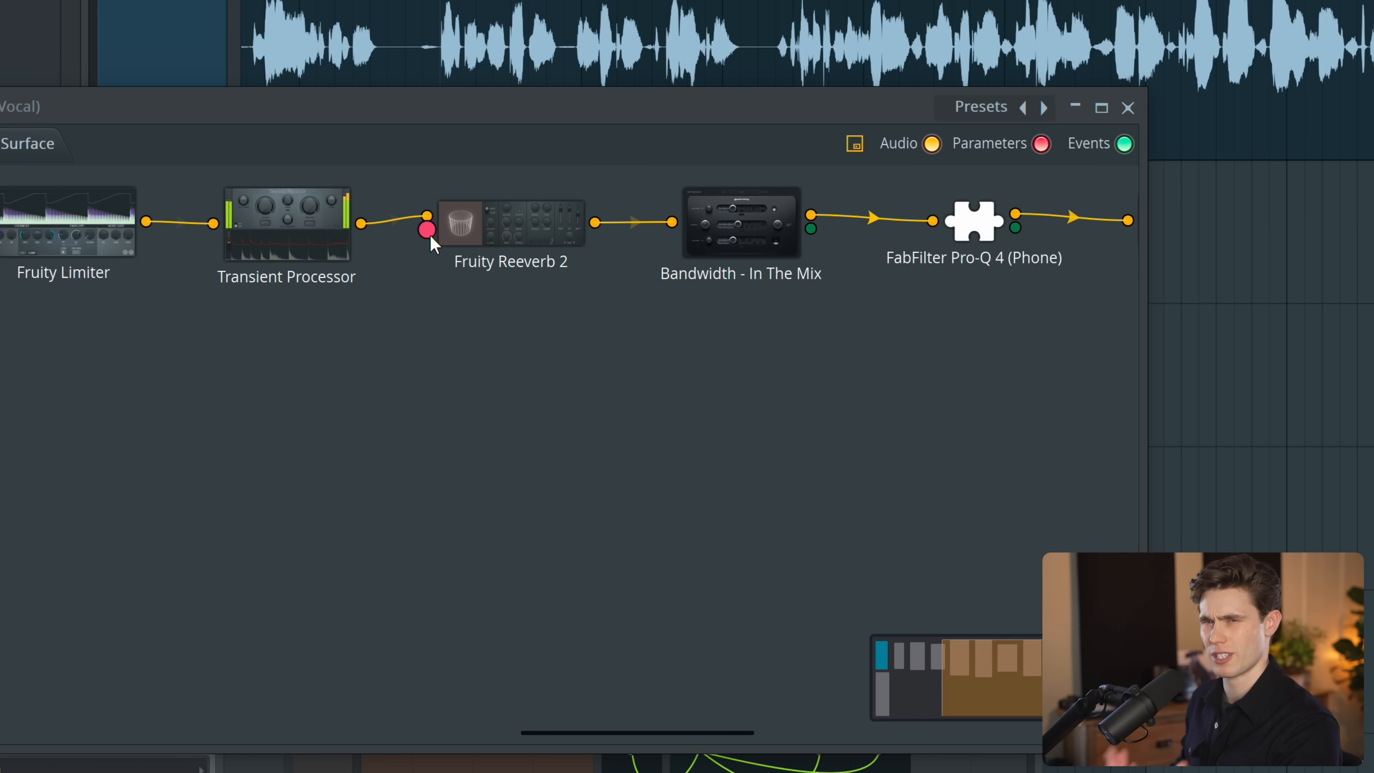
pyautogui.rightClick(426, 230)
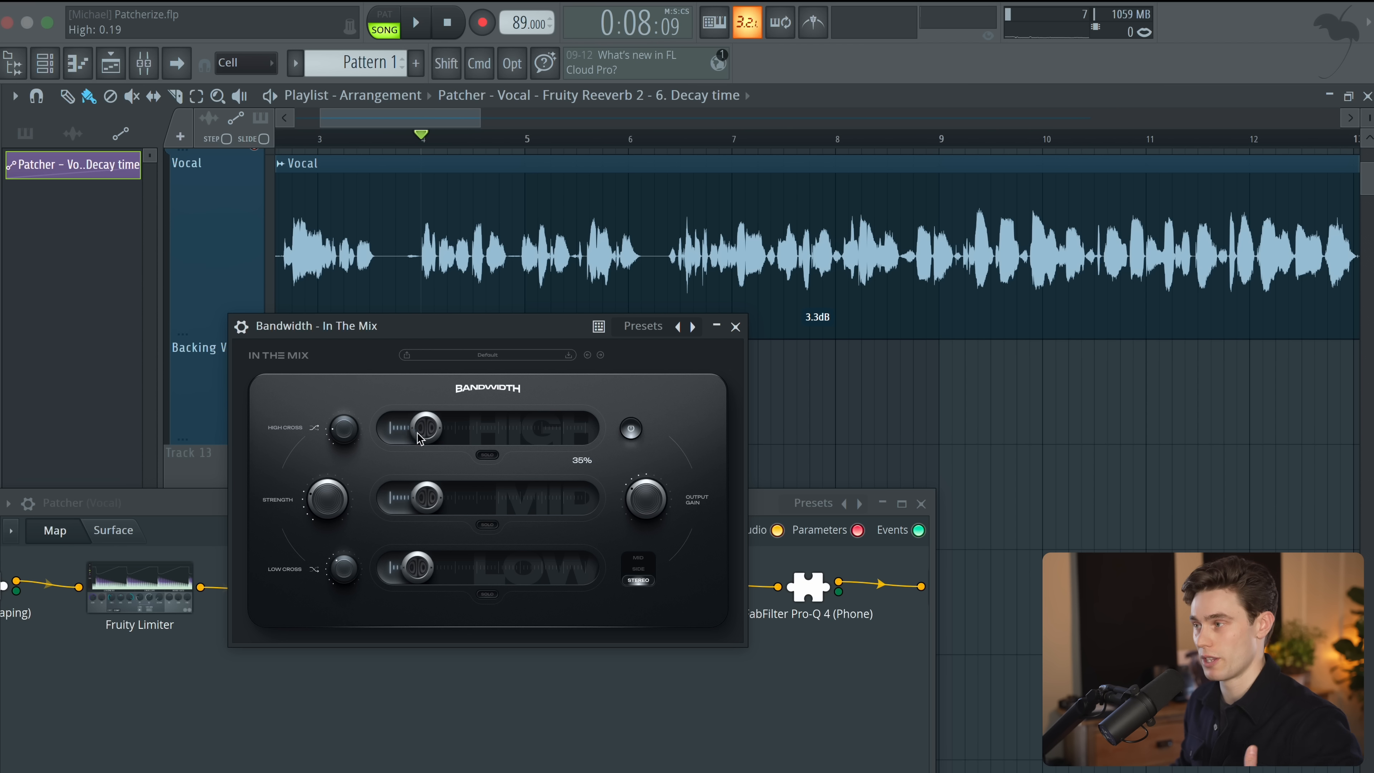
# Step: Set Bandwidth's High band to 35% and expose it as a Patcher parameter input
pyautogui.moveTo(426, 428); pyautogui.dragTo(407, 429)
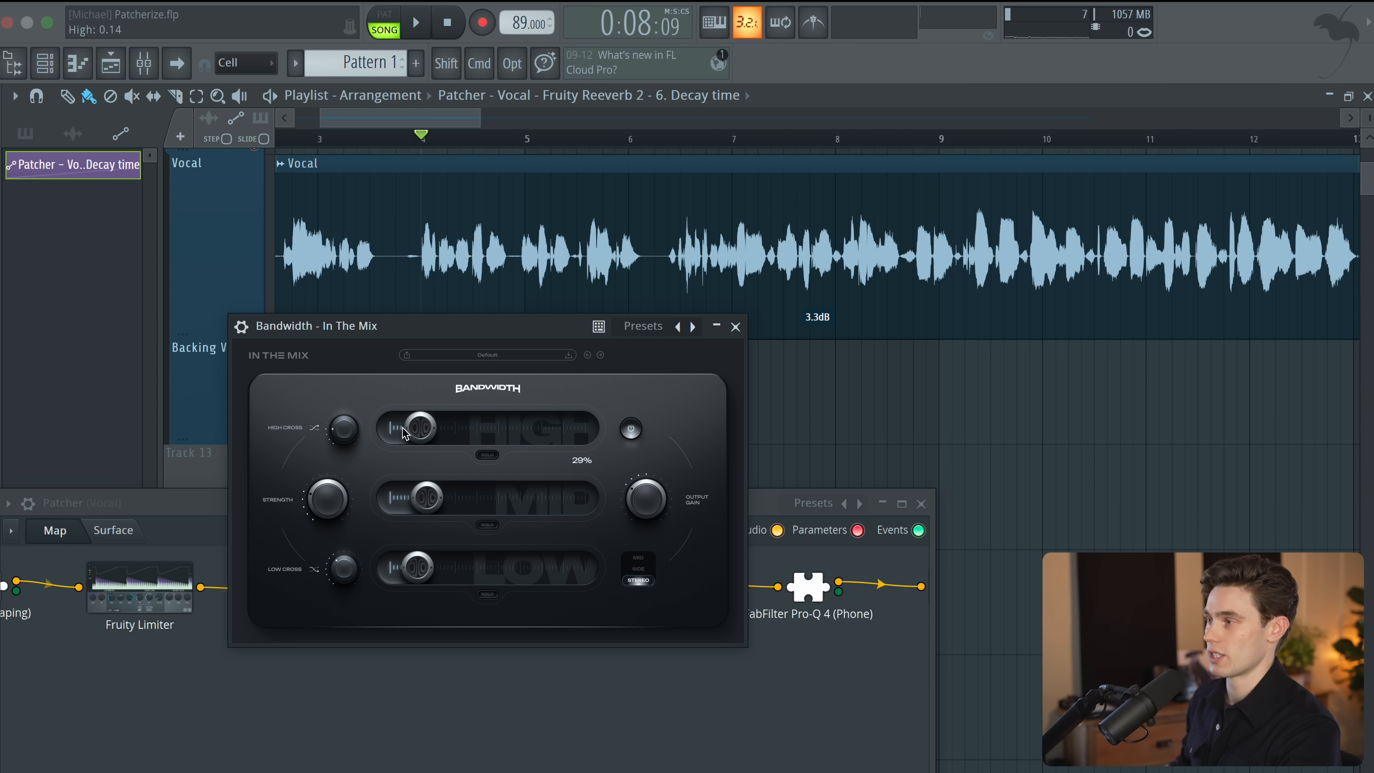
pyautogui.moveTo(412, 429); pyautogui.dragTo(429, 428)
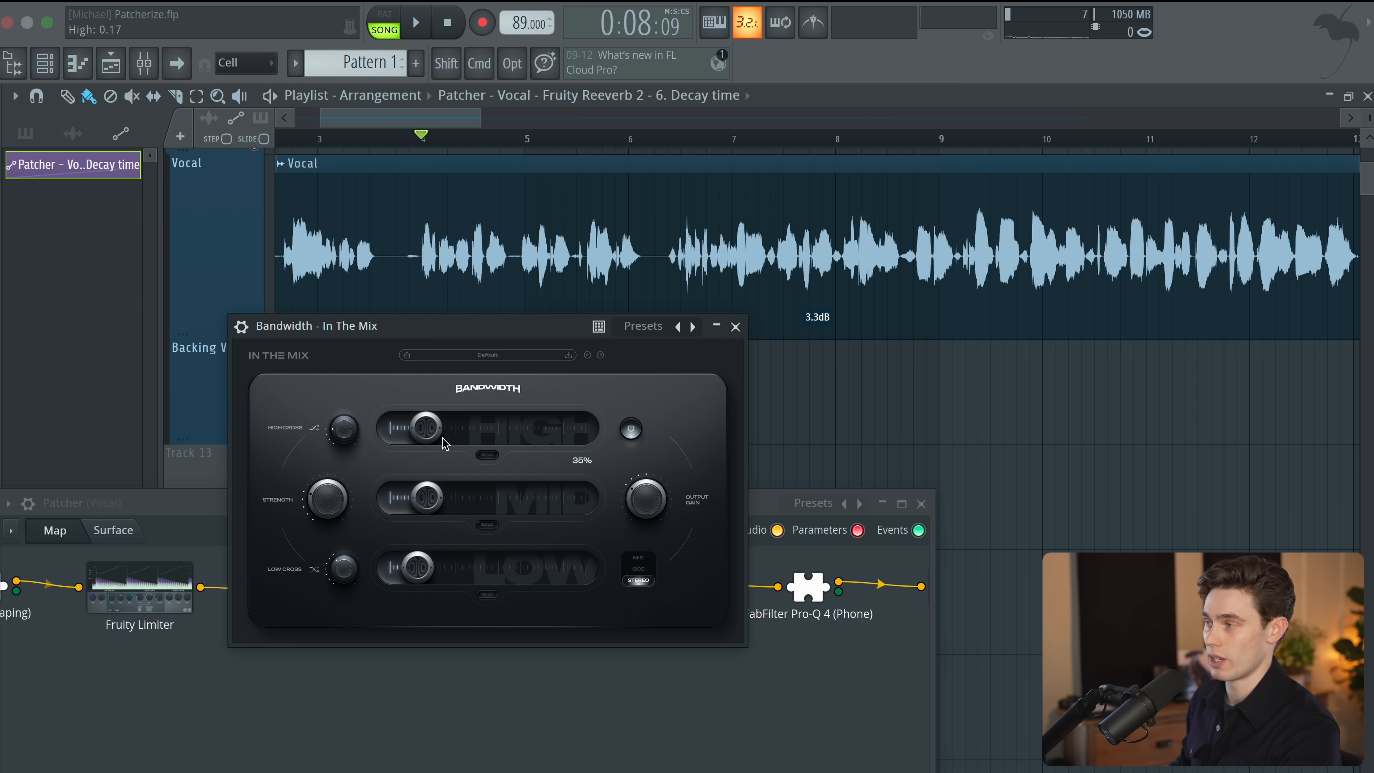
pyautogui.click(734, 326)
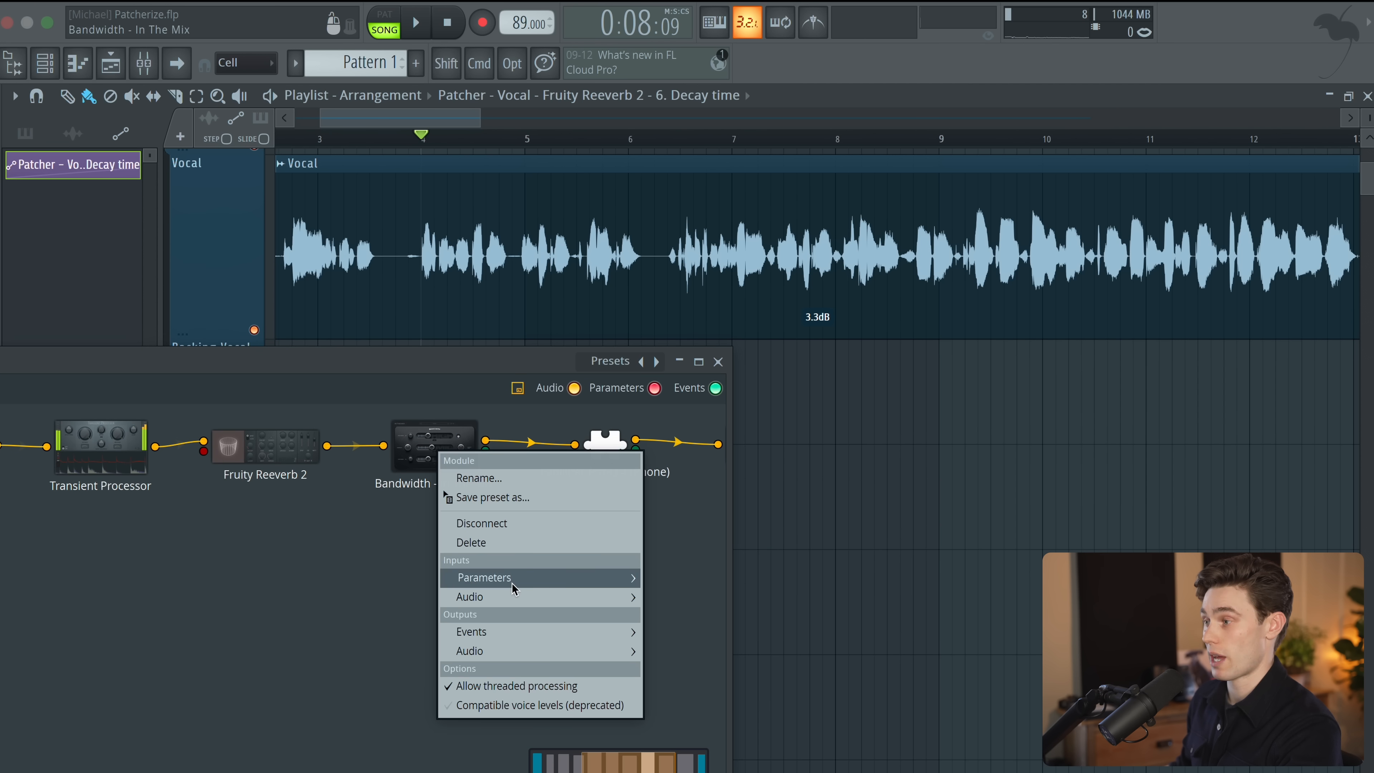
pyautogui.click(484, 577)
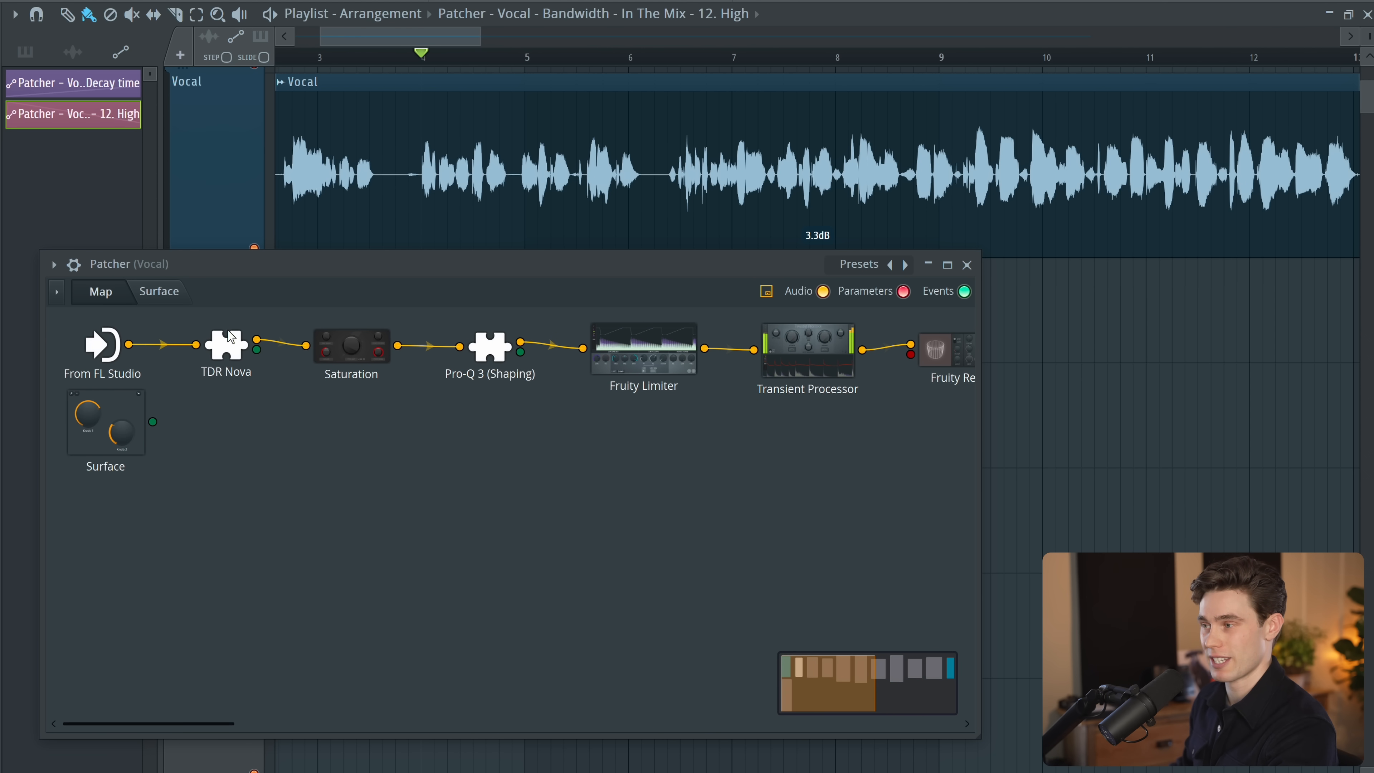
# Step: View TDR Nova inside the Patcher, then show the insert 19 TDR Nova with its 2k dip and high boost
pyautogui.doubleClick(225, 343)
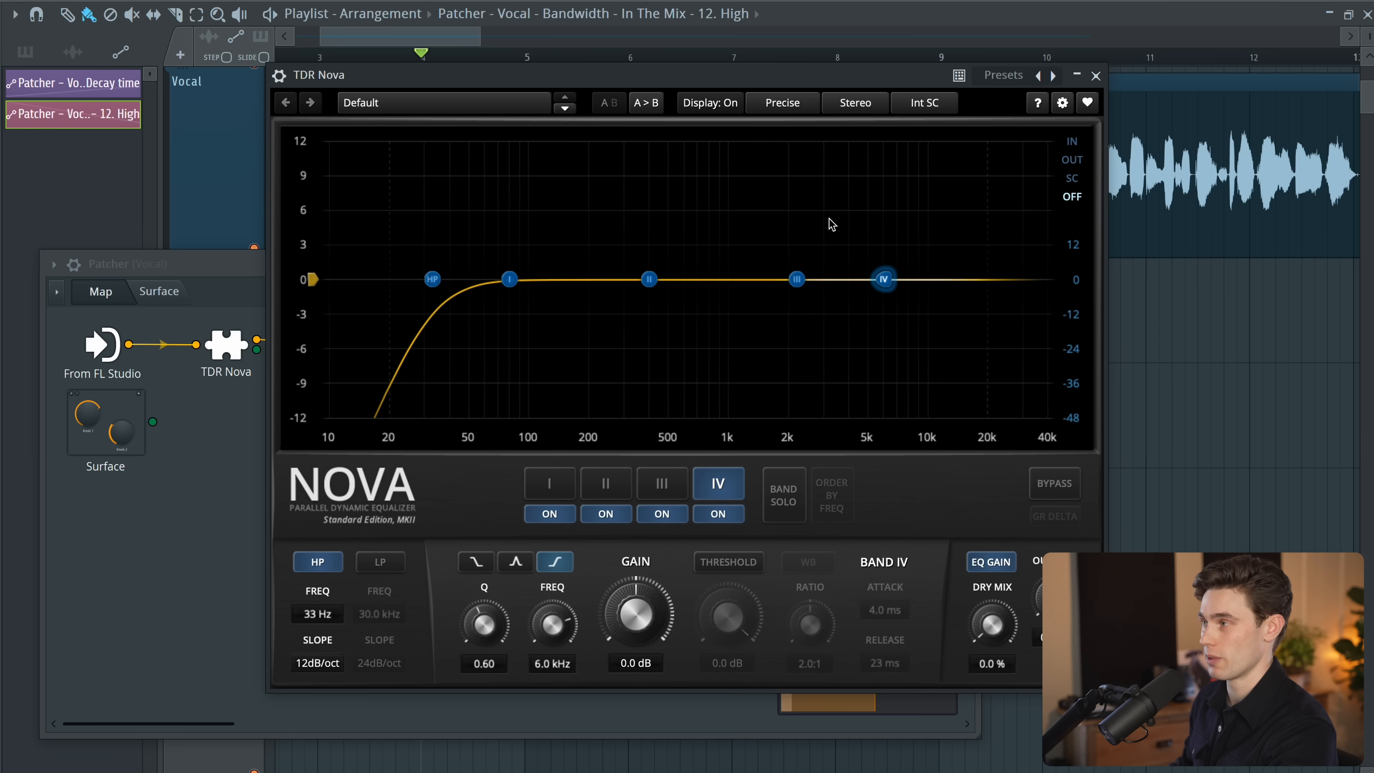
pyautogui.moveTo(316, 74); pyautogui.dragTo(198, 140)
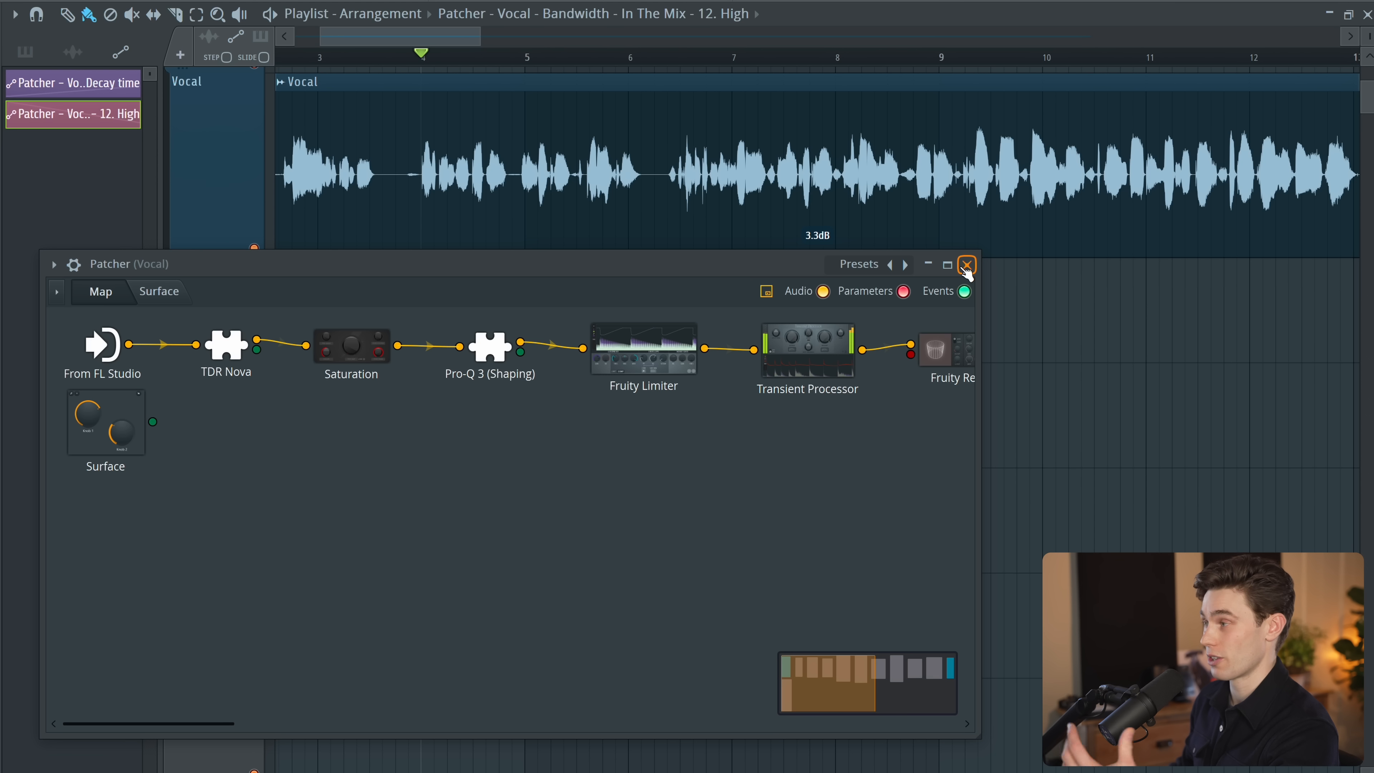
pyautogui.click(966, 265)
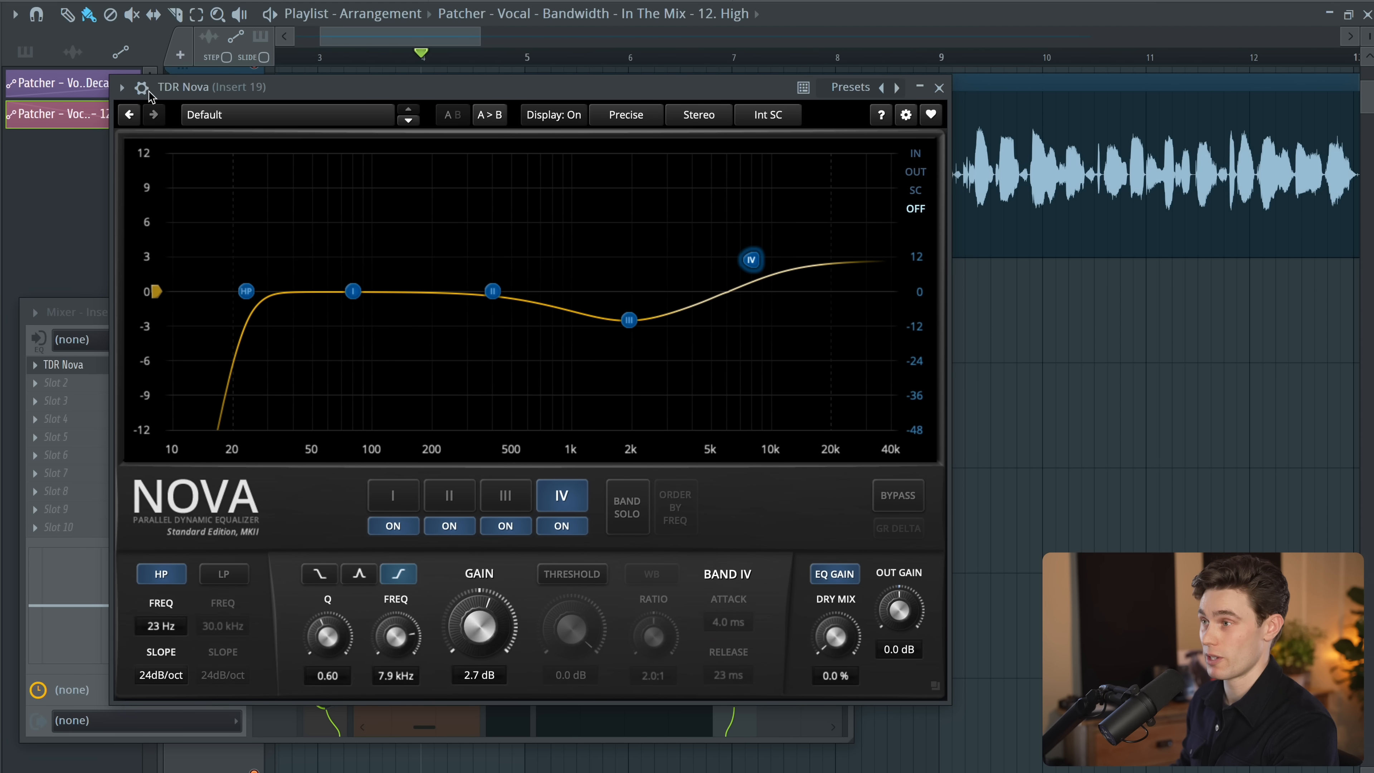
# Step: Review TDR Nova's plugin options and Patcher settings, leaving the shaped EQ curve in the vocal Patcher
pyautogui.click(121, 86)
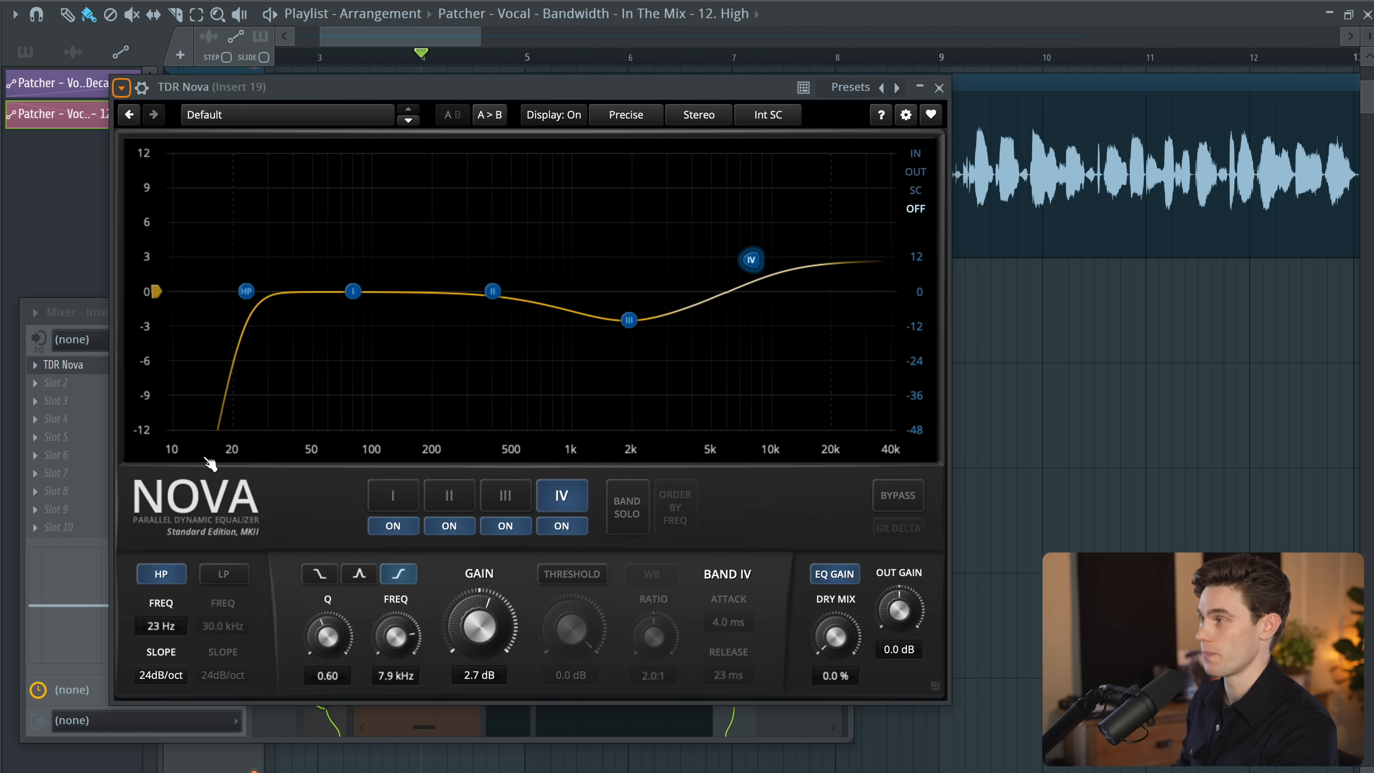
pyautogui.click(938, 87)
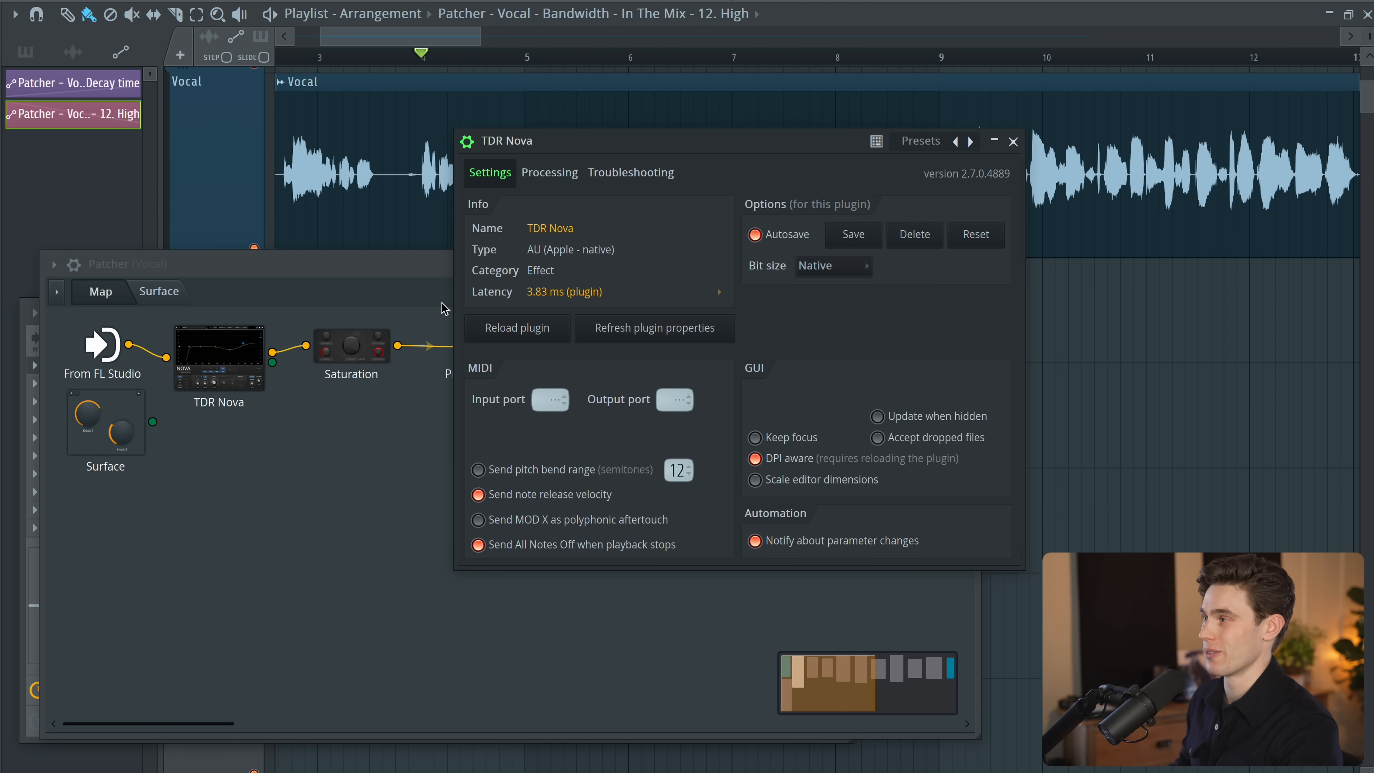
pyautogui.click(1012, 141)
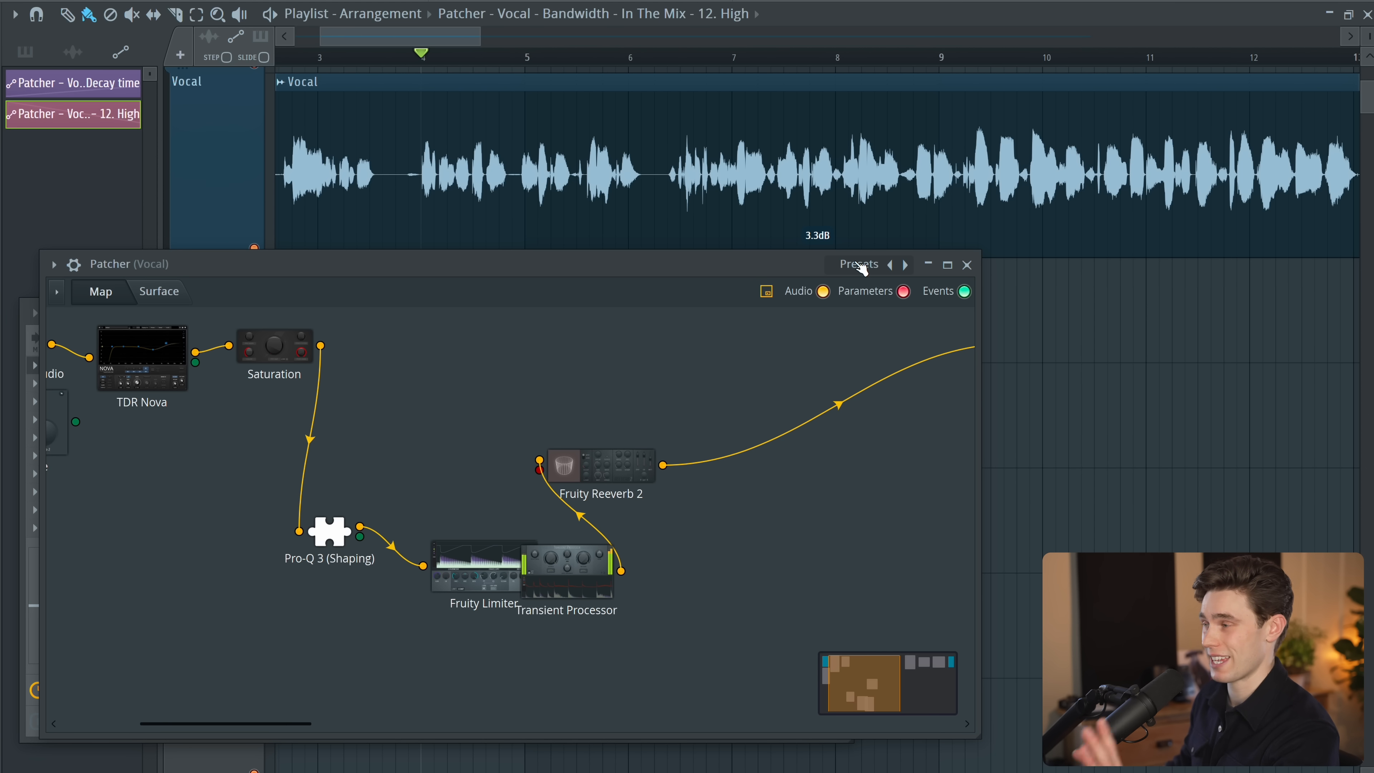
# Step: Load the Youlean Freq Glue - Mastering preset into the vocal Patcher
pyautogui.click(857, 264)
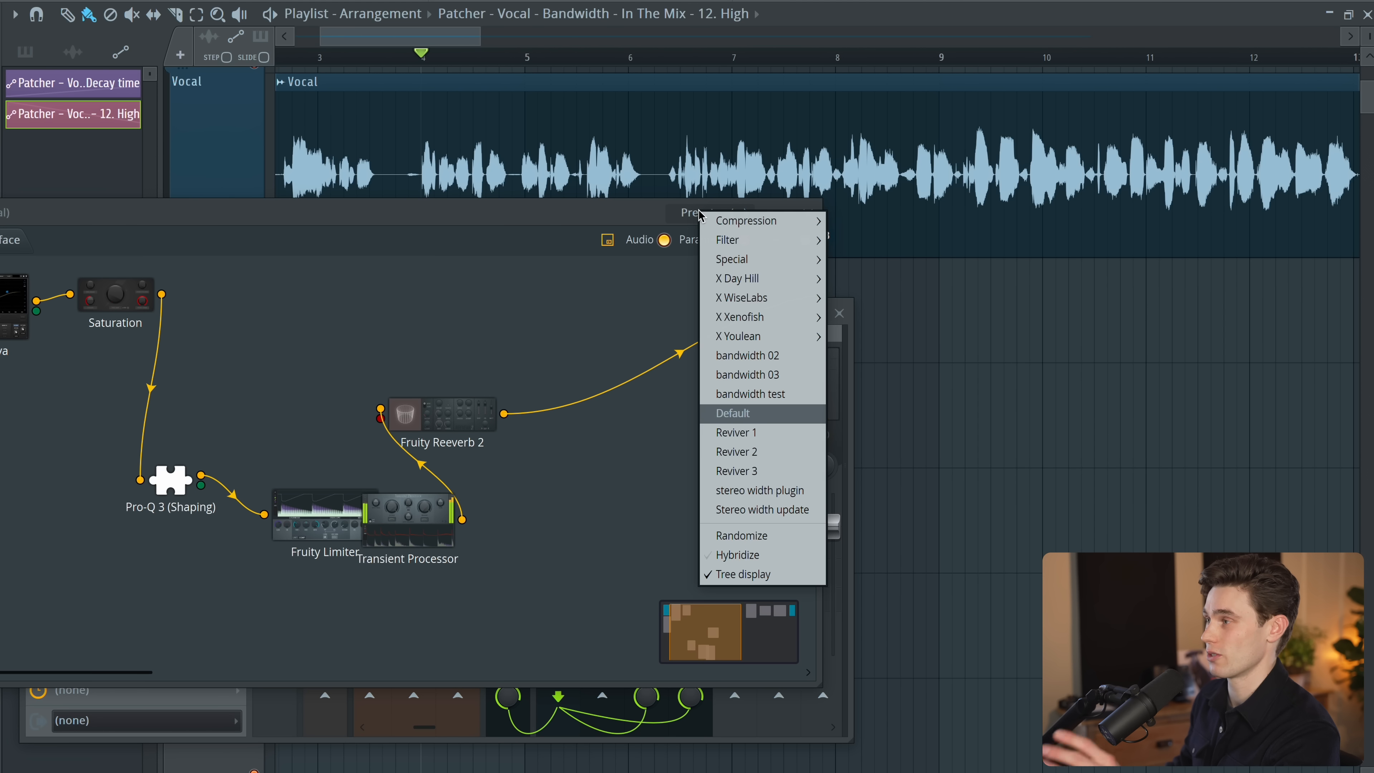
pyautogui.moveTo(741, 317)
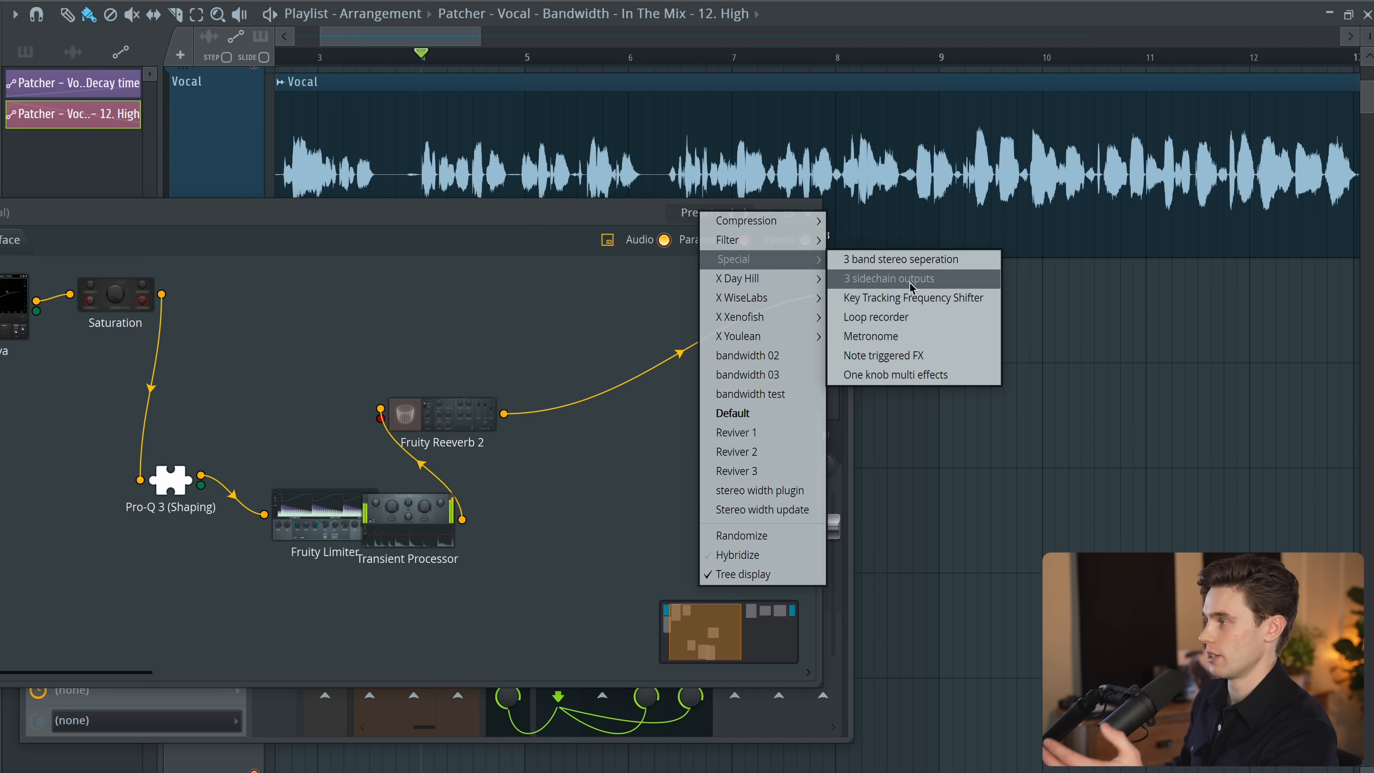
pyautogui.moveTo(741, 316)
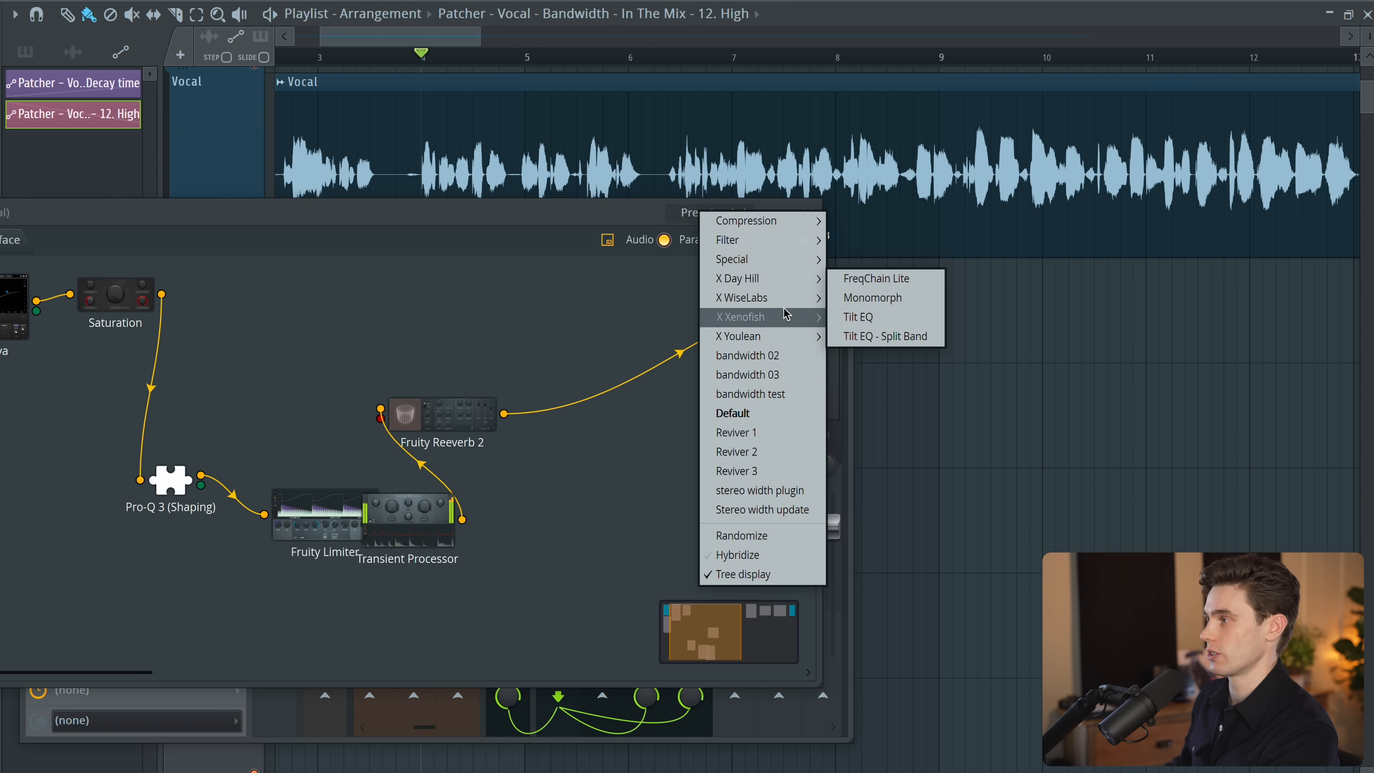
pyautogui.moveTo(738, 335)
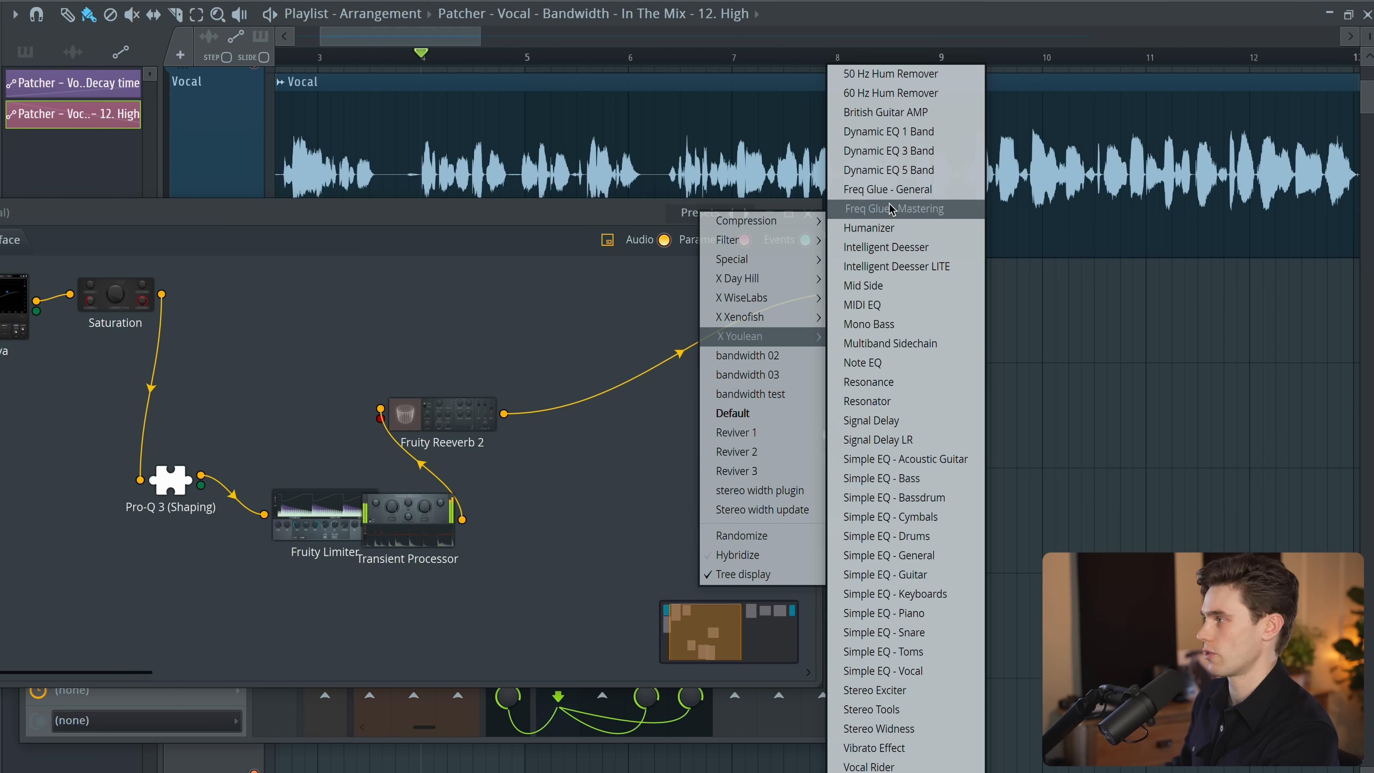
pyautogui.click(895, 208)
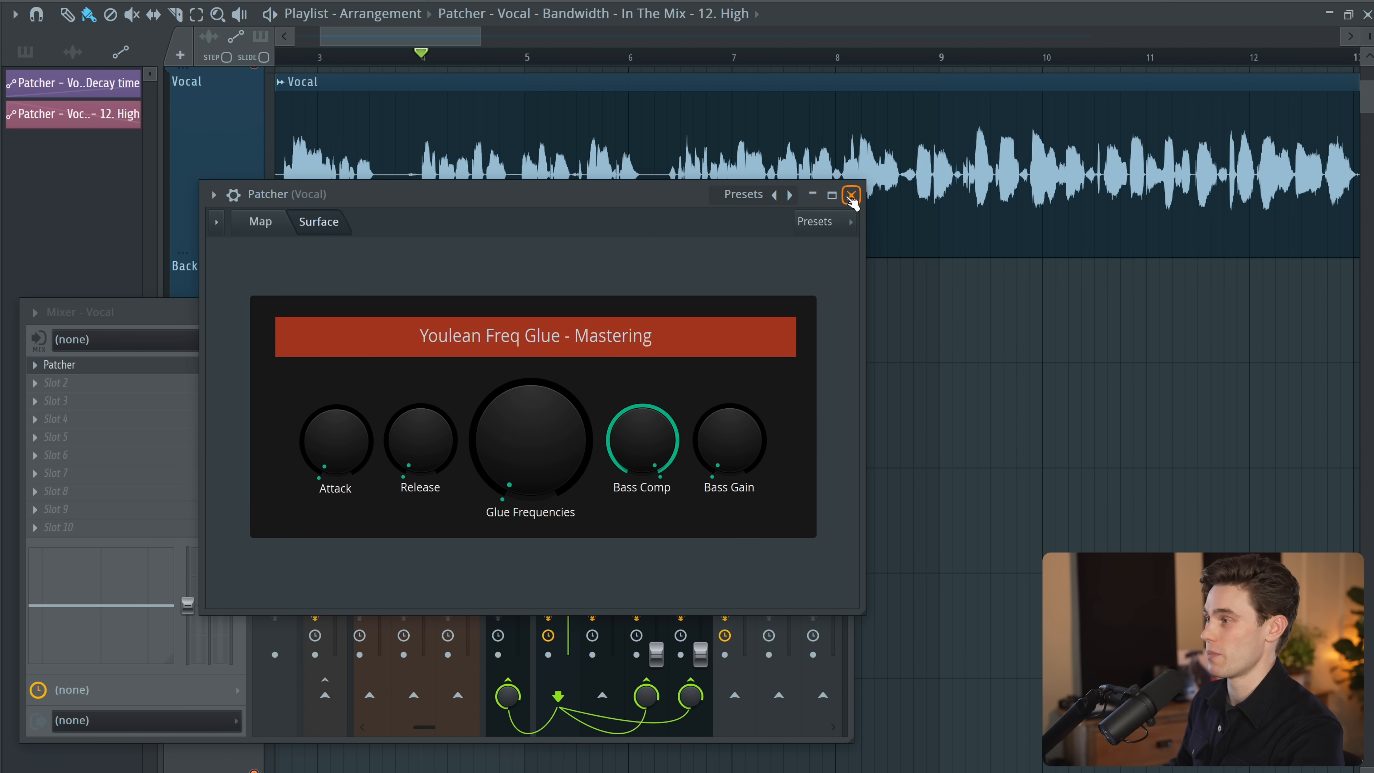
# Step: Close the Patcher, leaving the Vocal insert with only the Patcher and slots 2–10 empty
pyautogui.click(849, 195)
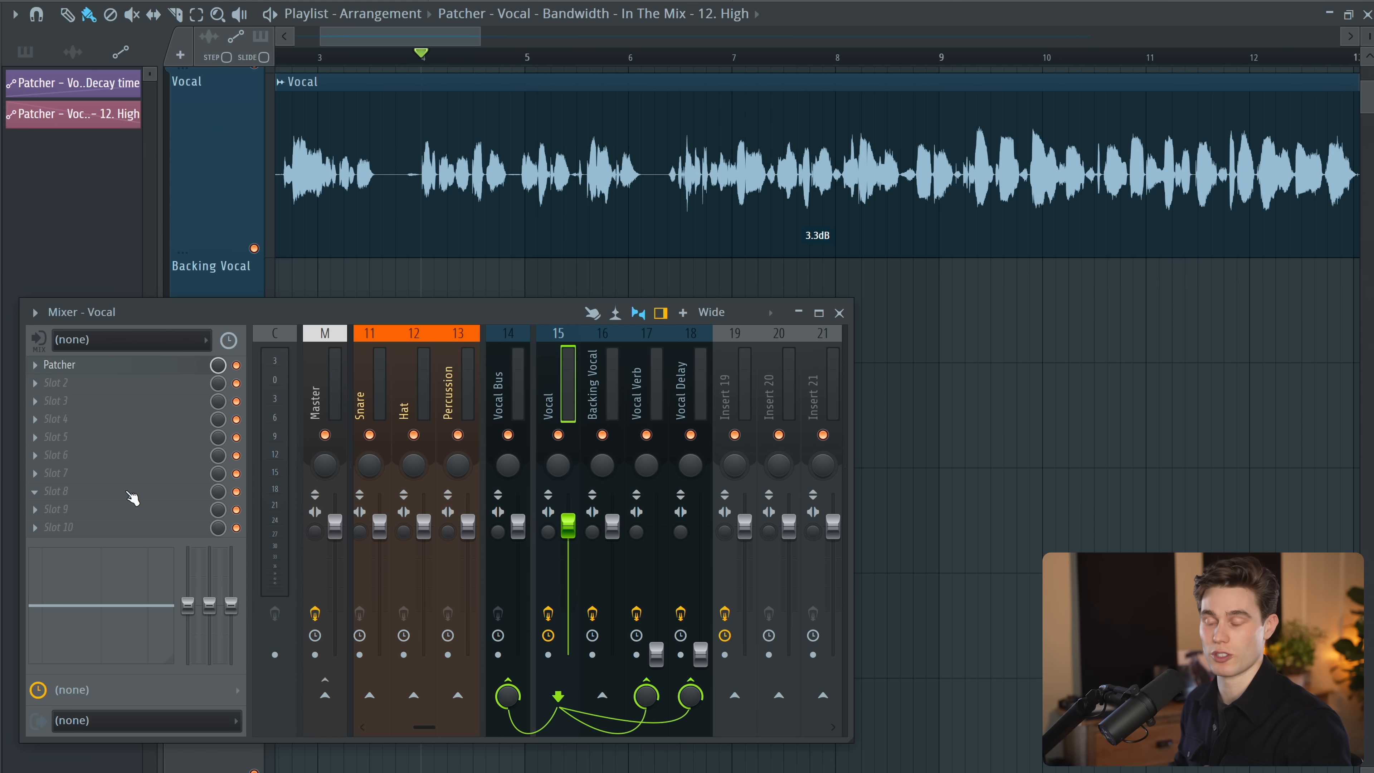
pyautogui.moveTo(243, 471)
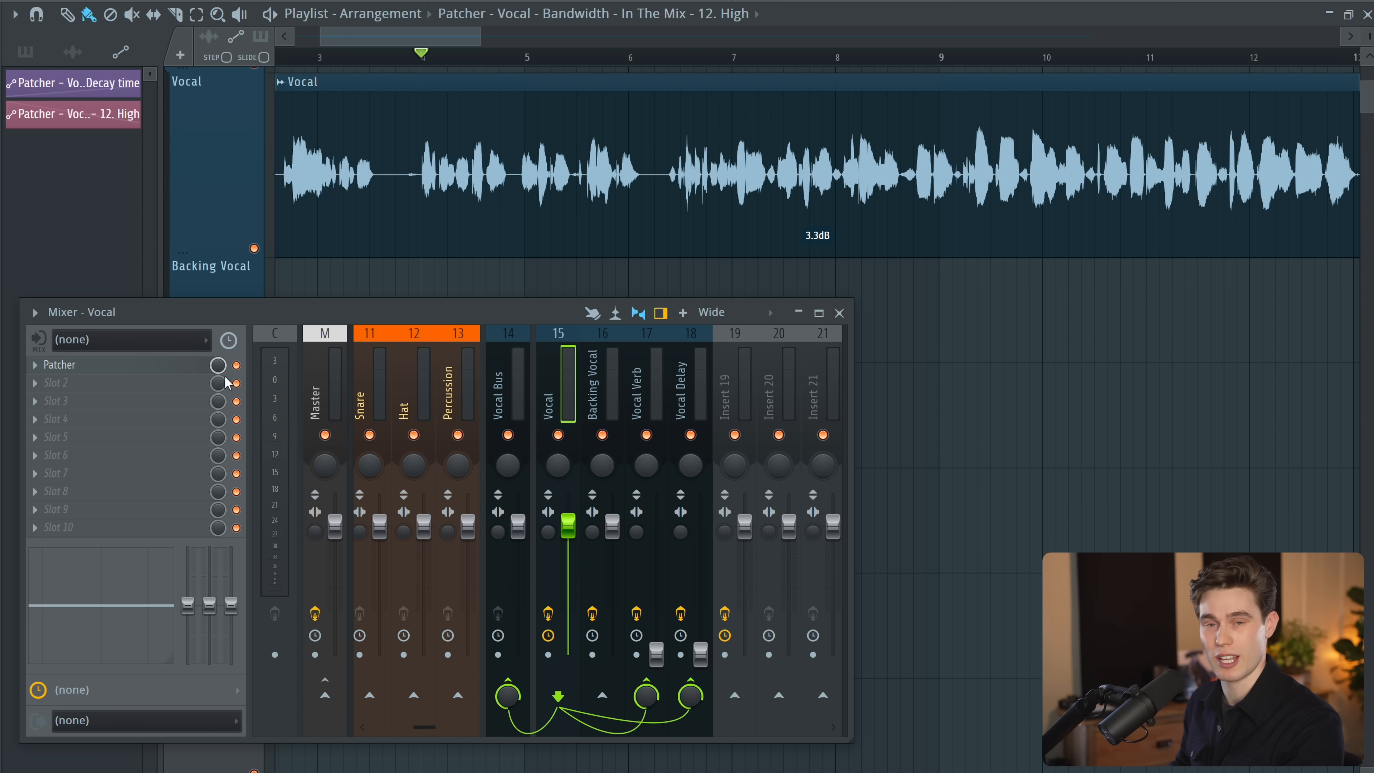
pyautogui.moveTo(243, 555)
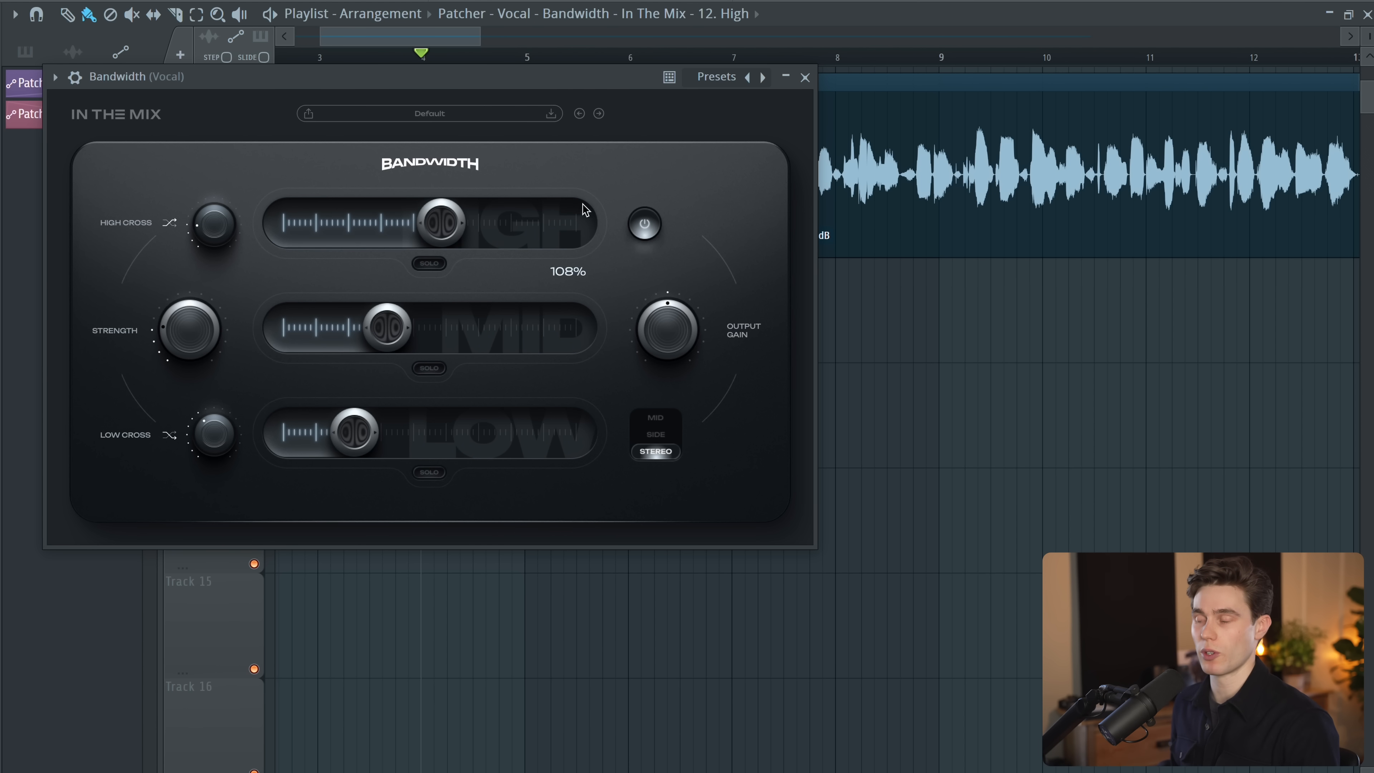
pyautogui.moveTo(577, 174)
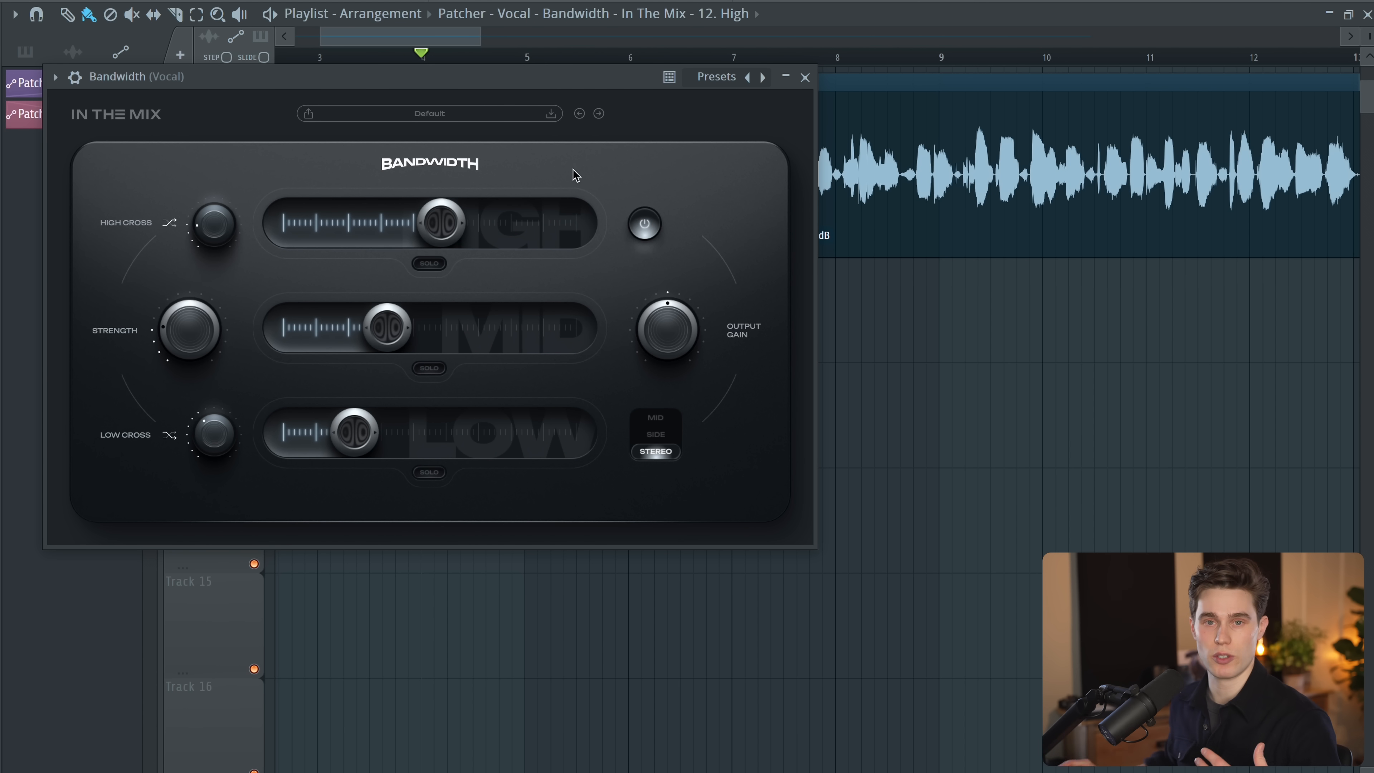
pyautogui.moveTo(450, 292)
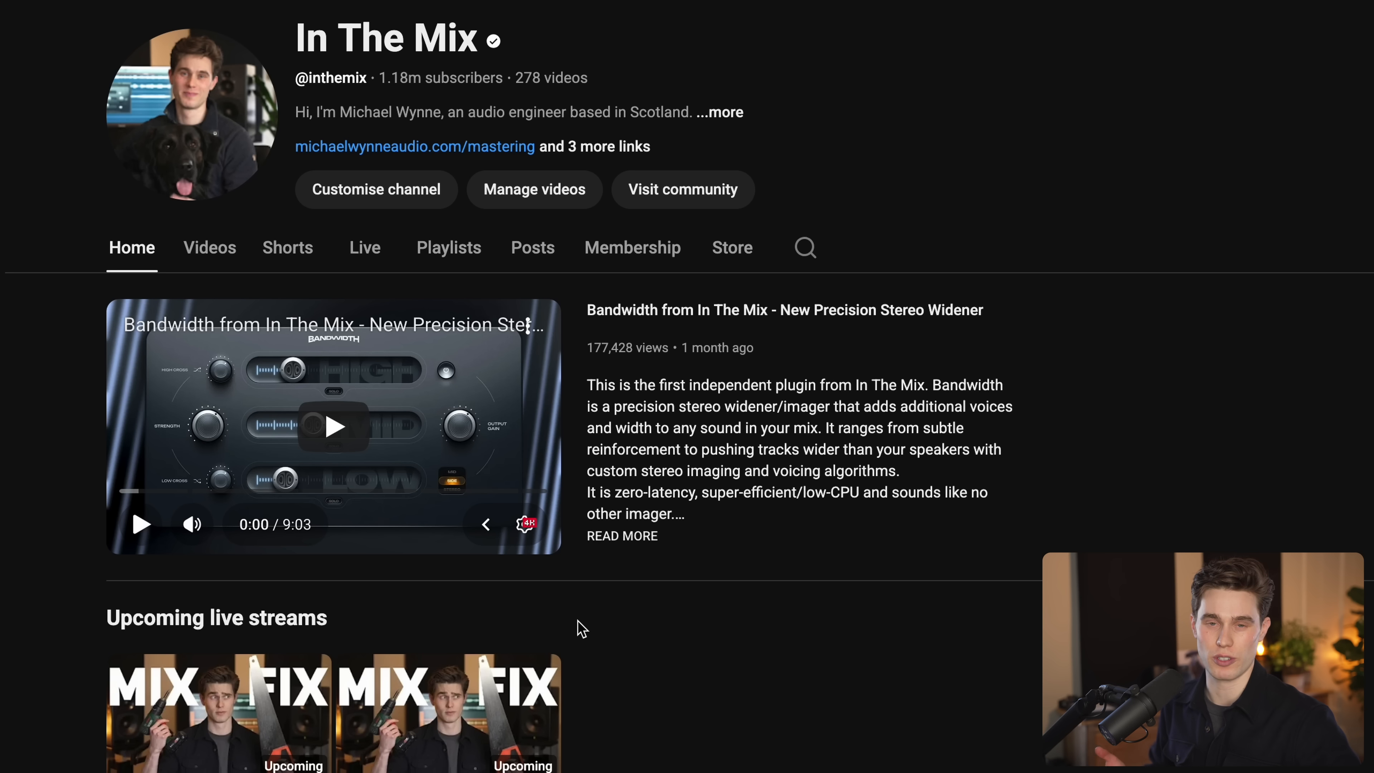
pyautogui.moveTo(210, 248)
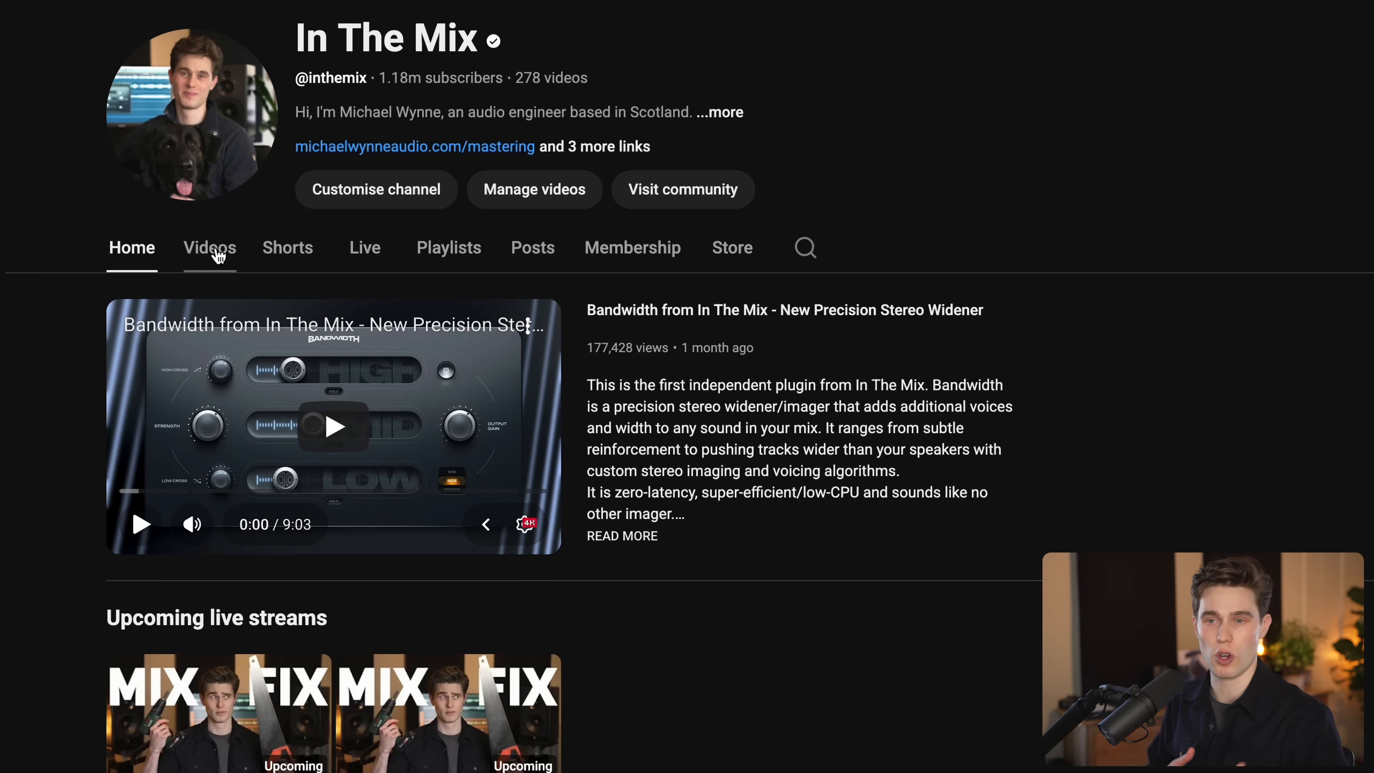
# Step: Browse the In The Mix channel's Videos list down to the latest Bandwidth uploads
pyautogui.click(210, 246)
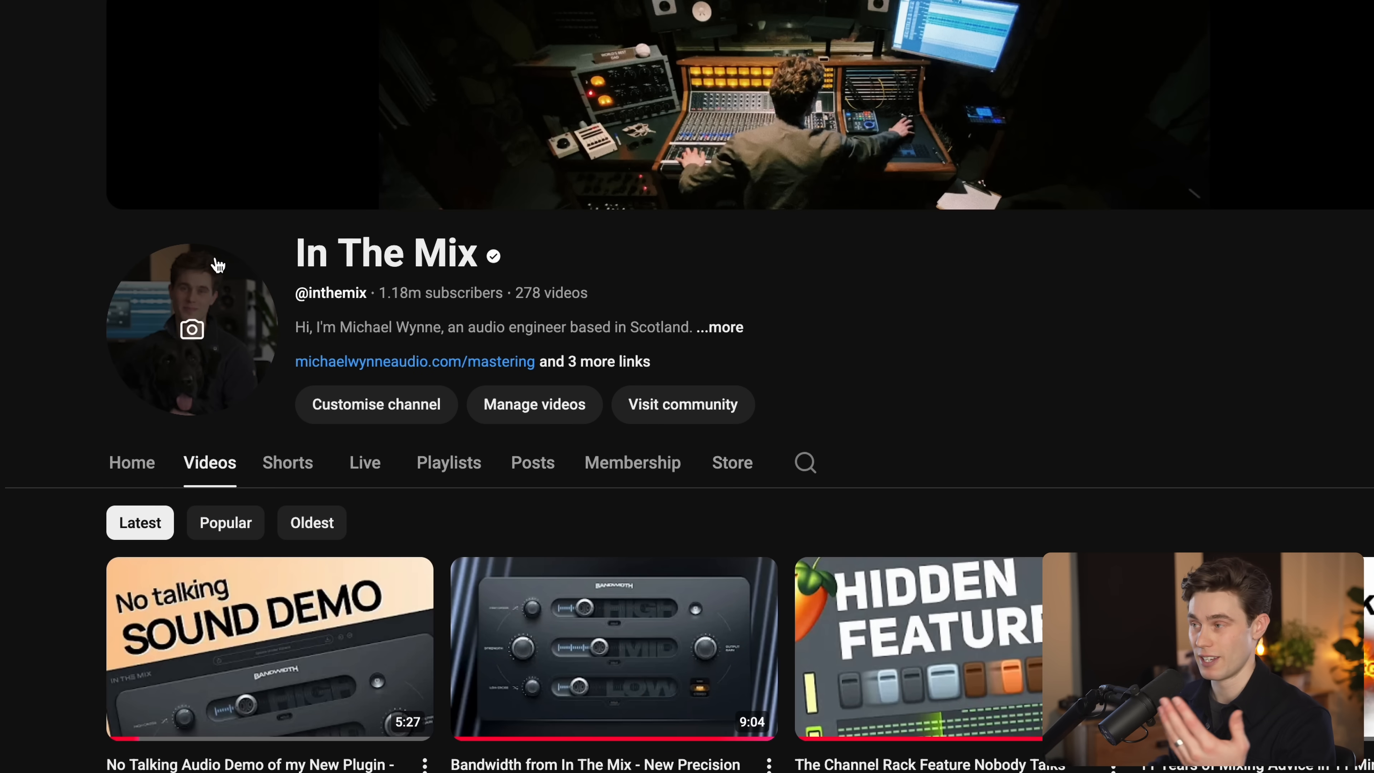
pyautogui.scroll(-3)
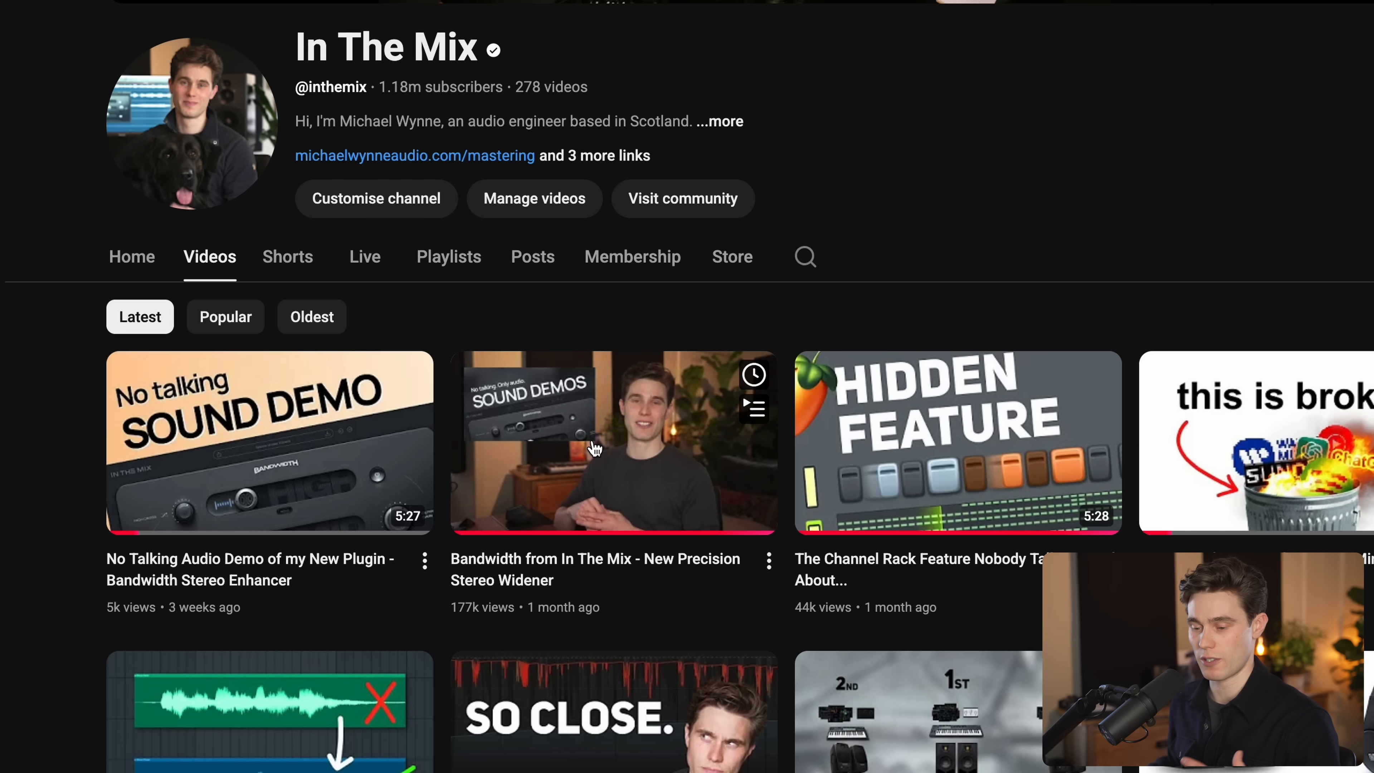
pyautogui.scroll(-3)
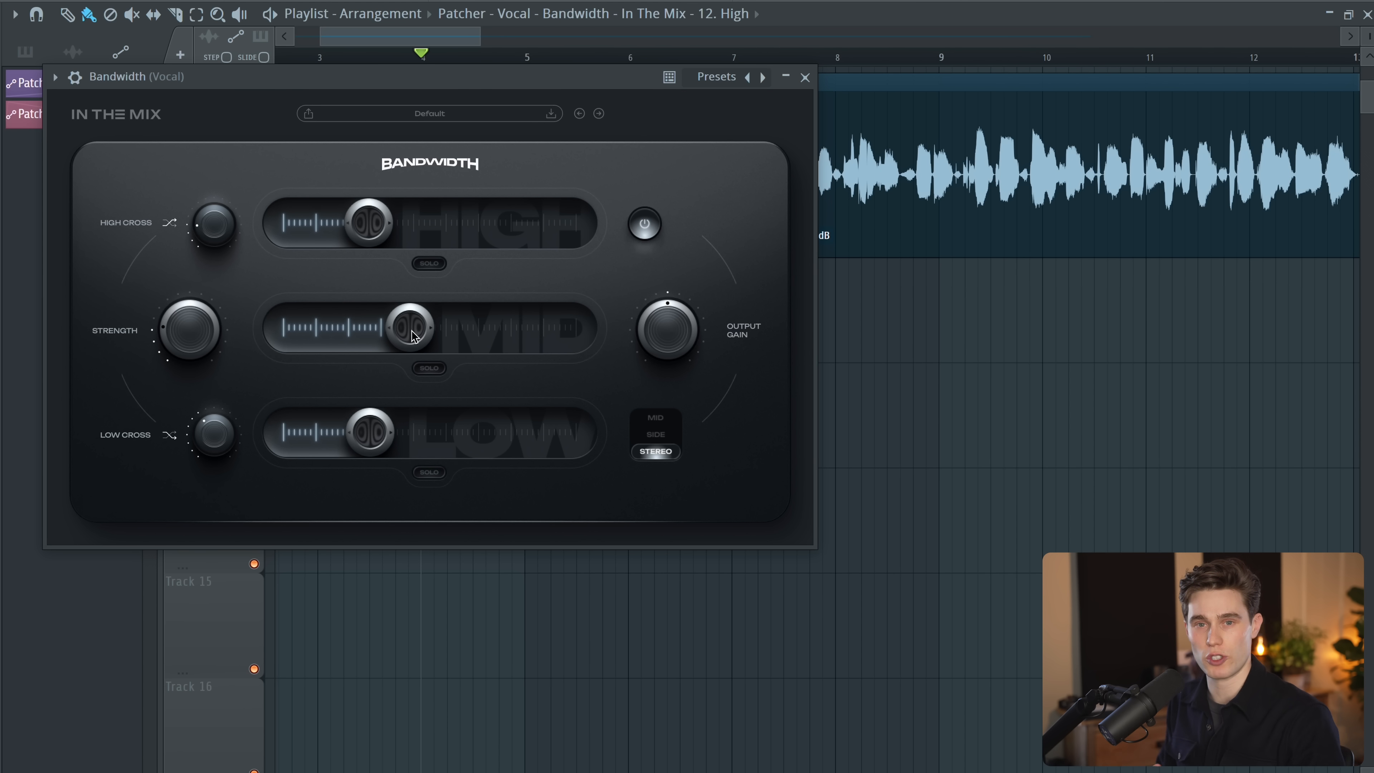
pyautogui.moveTo(381, 277)
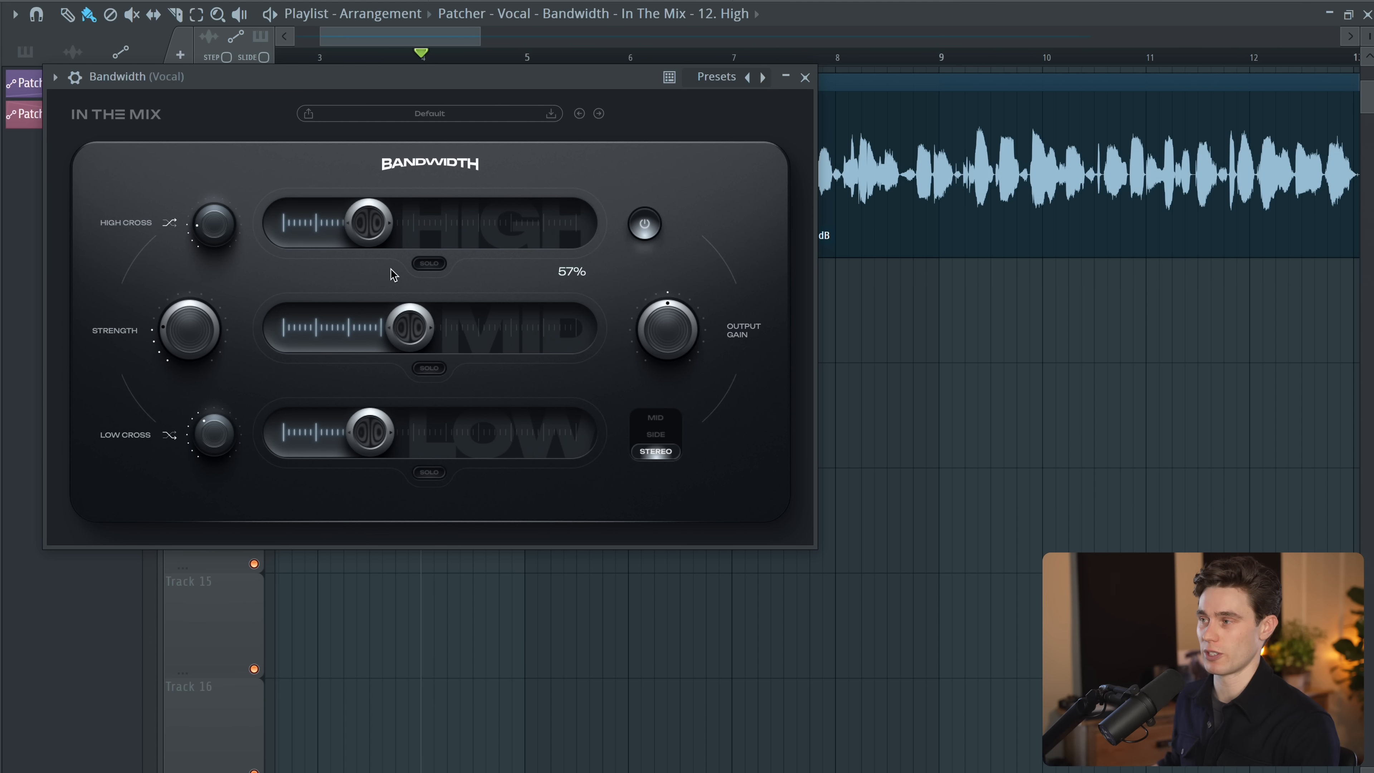
# Step: Sweep the Mid and High band widths, settling the High band at about 45%
pyautogui.moveTo(406, 327); pyautogui.dragTo(406, 328)
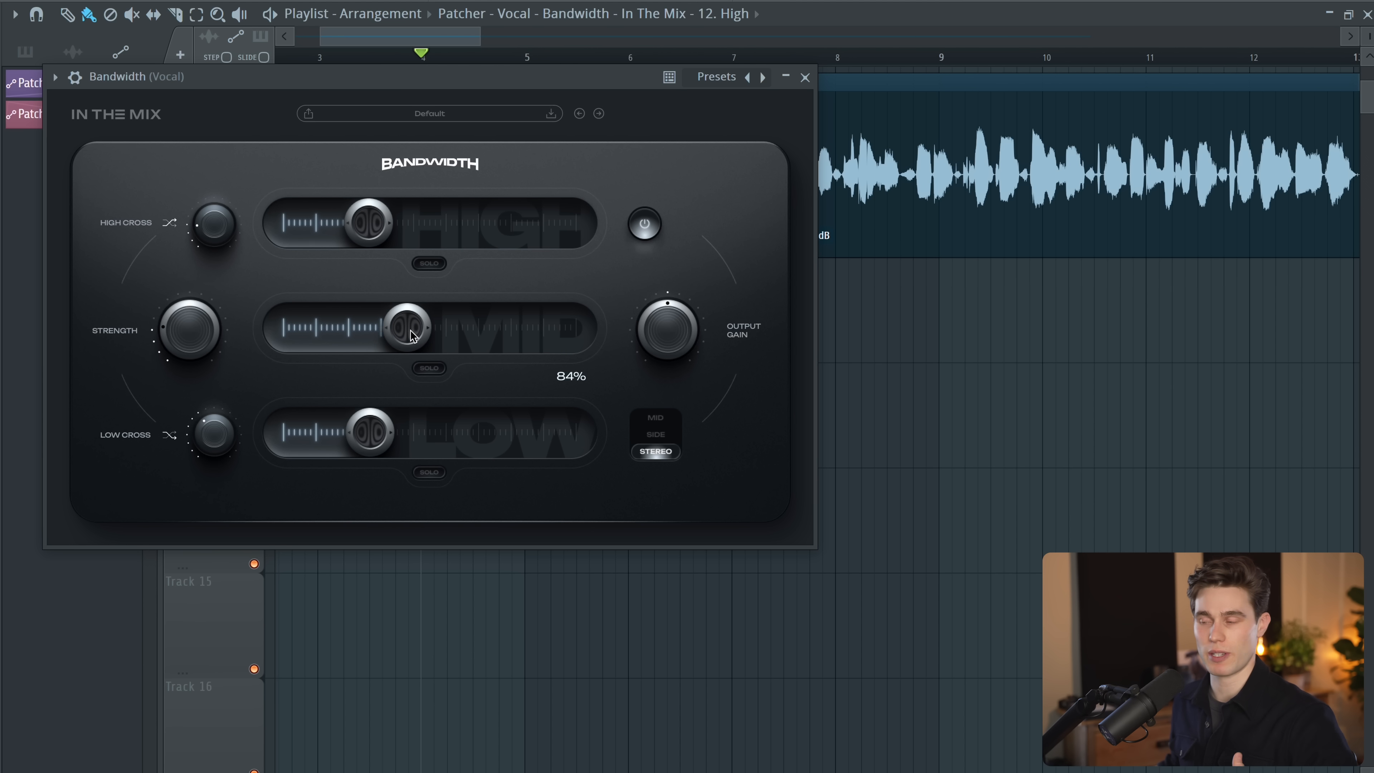
pyautogui.moveTo(406, 328); pyautogui.dragTo(377, 328)
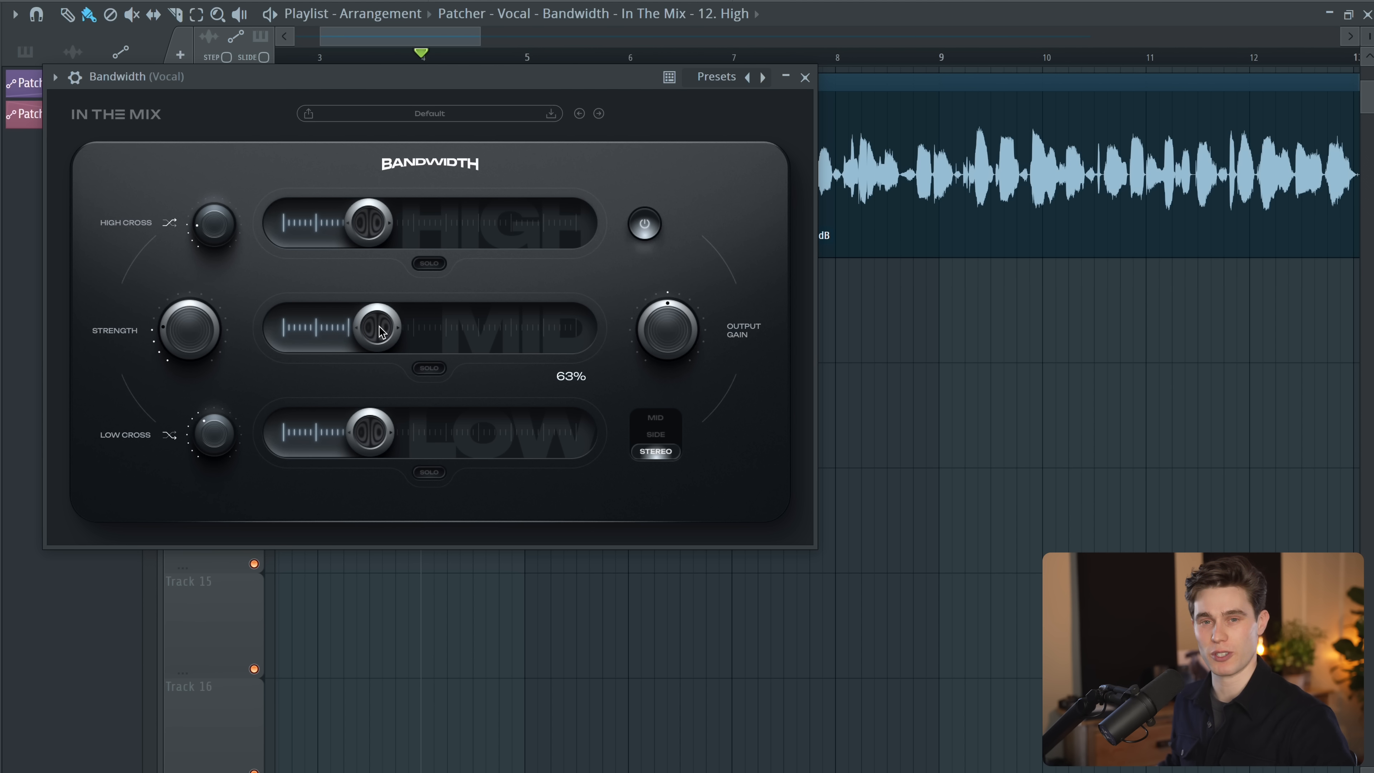
pyautogui.moveTo(374, 304)
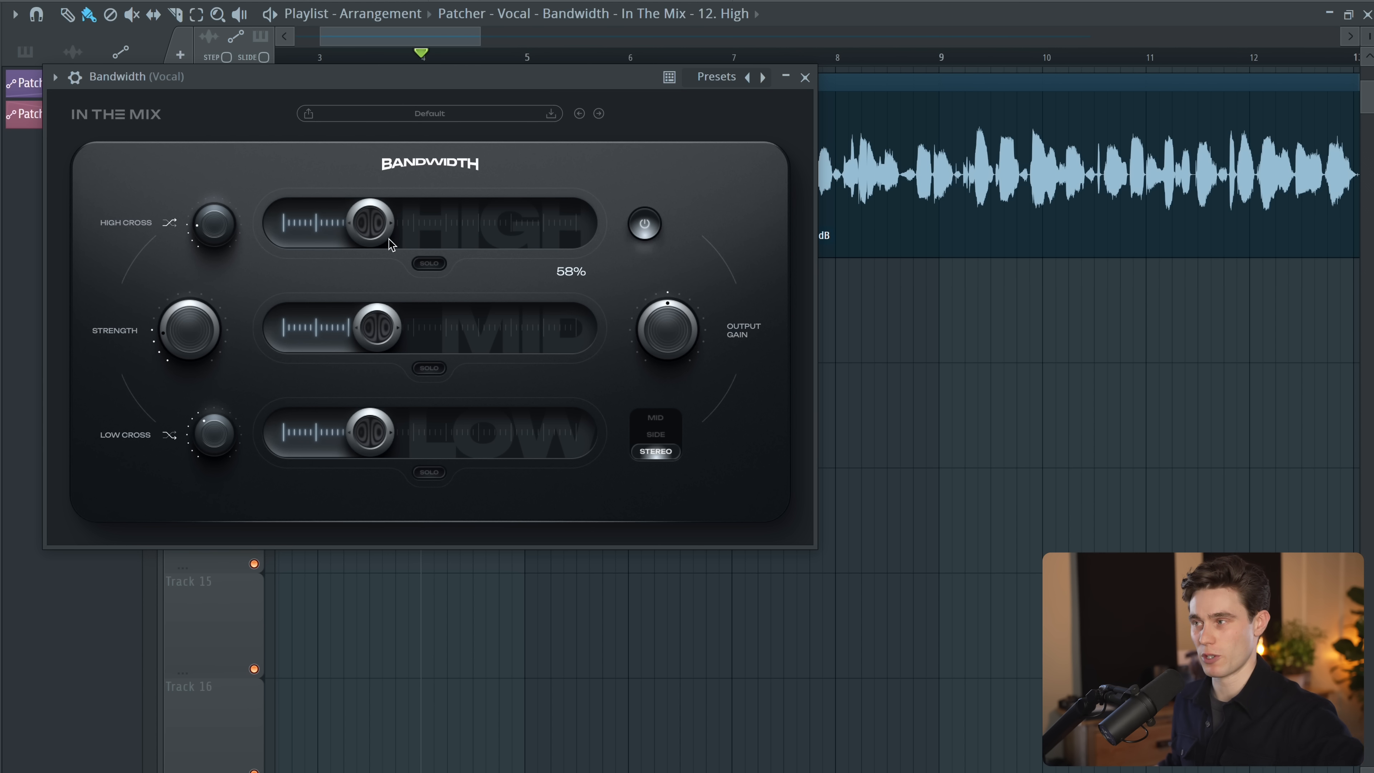
pyautogui.moveTo(368, 222); pyautogui.dragTo(374, 214)
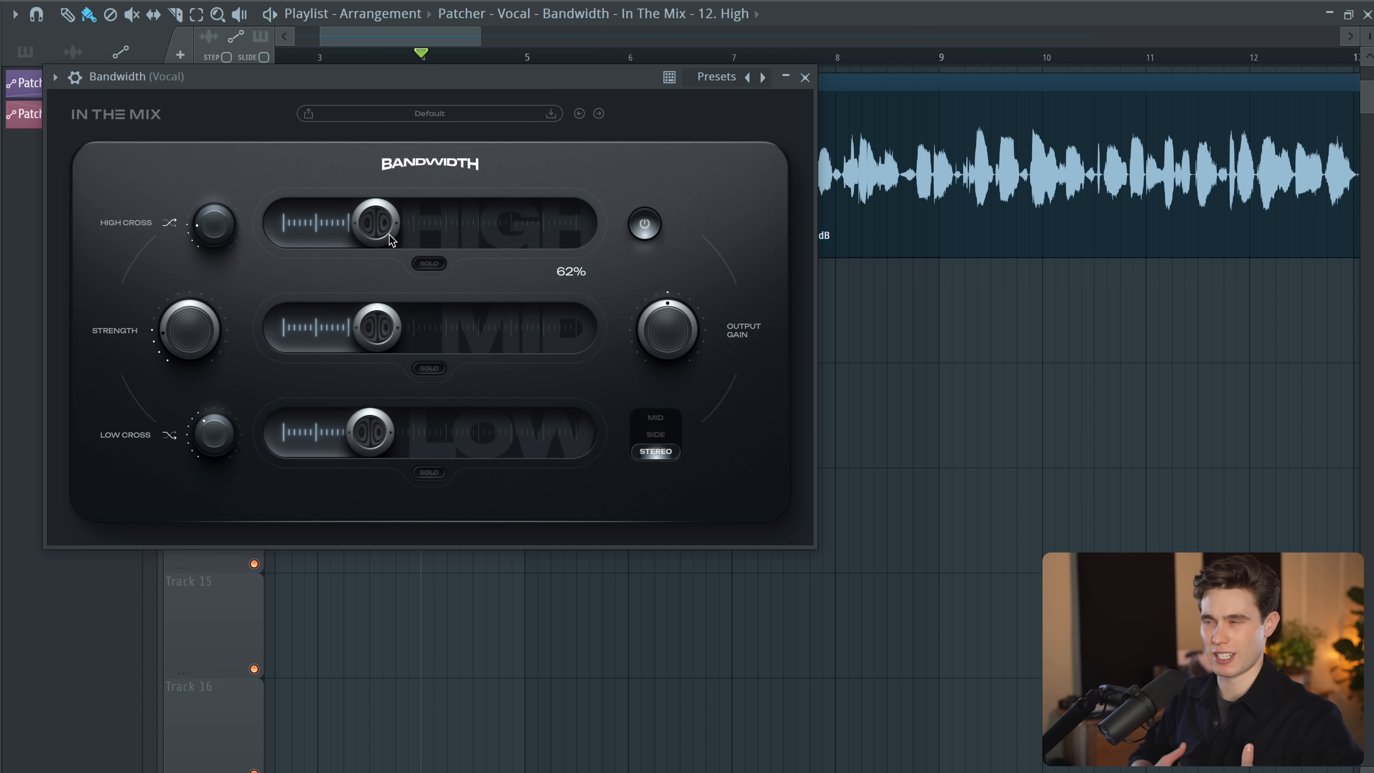
pyautogui.moveTo(368, 222); pyautogui.dragTo(456, 222)
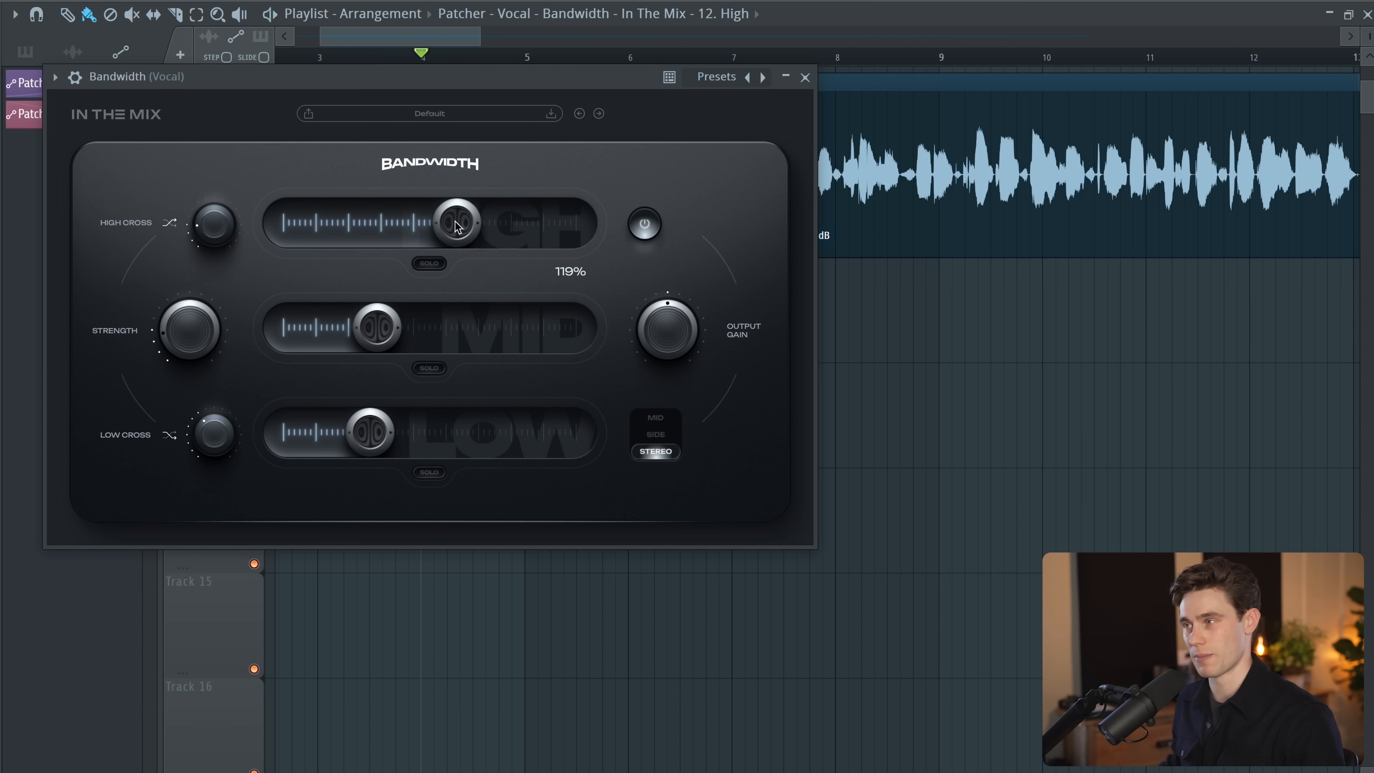
pyautogui.moveTo(452, 222); pyautogui.dragTo(490, 222)
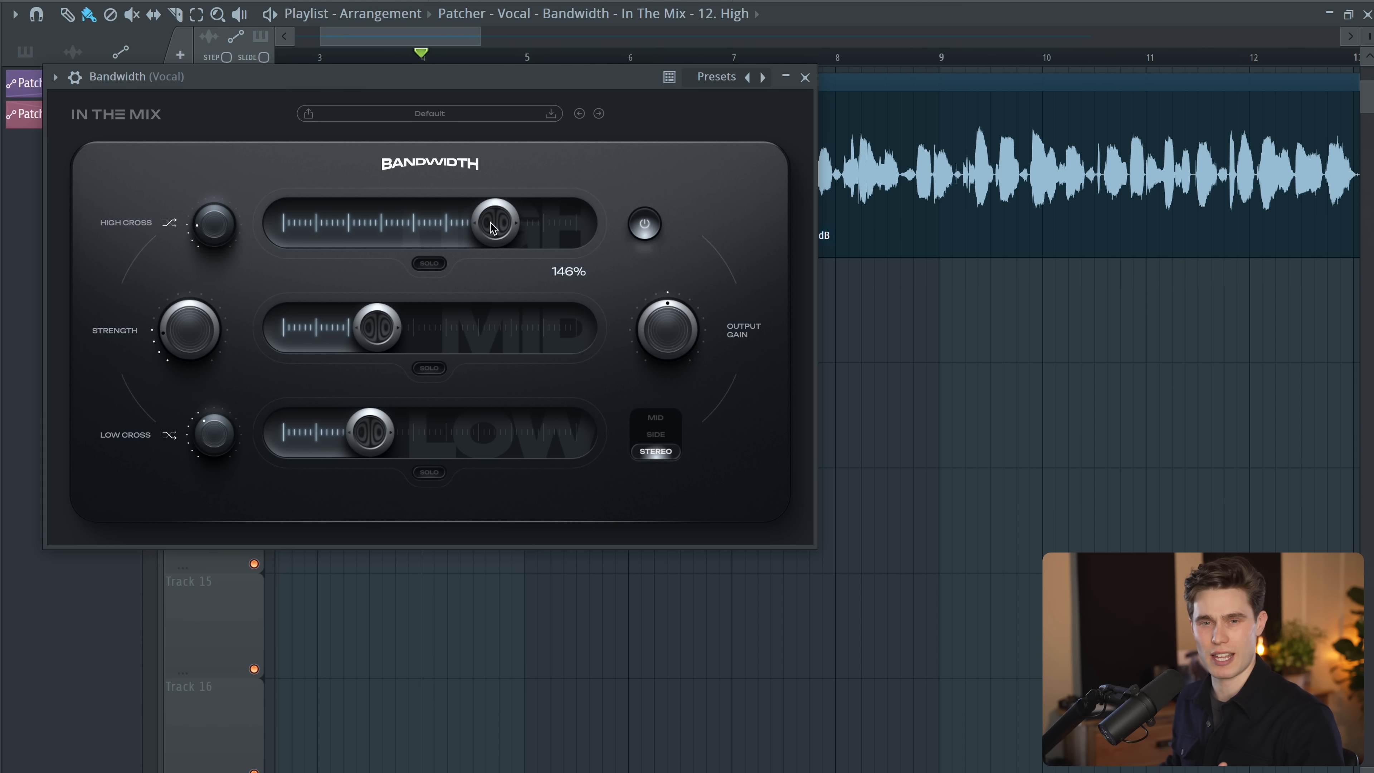
pyautogui.moveTo(491, 222); pyautogui.dragTo(351, 222)
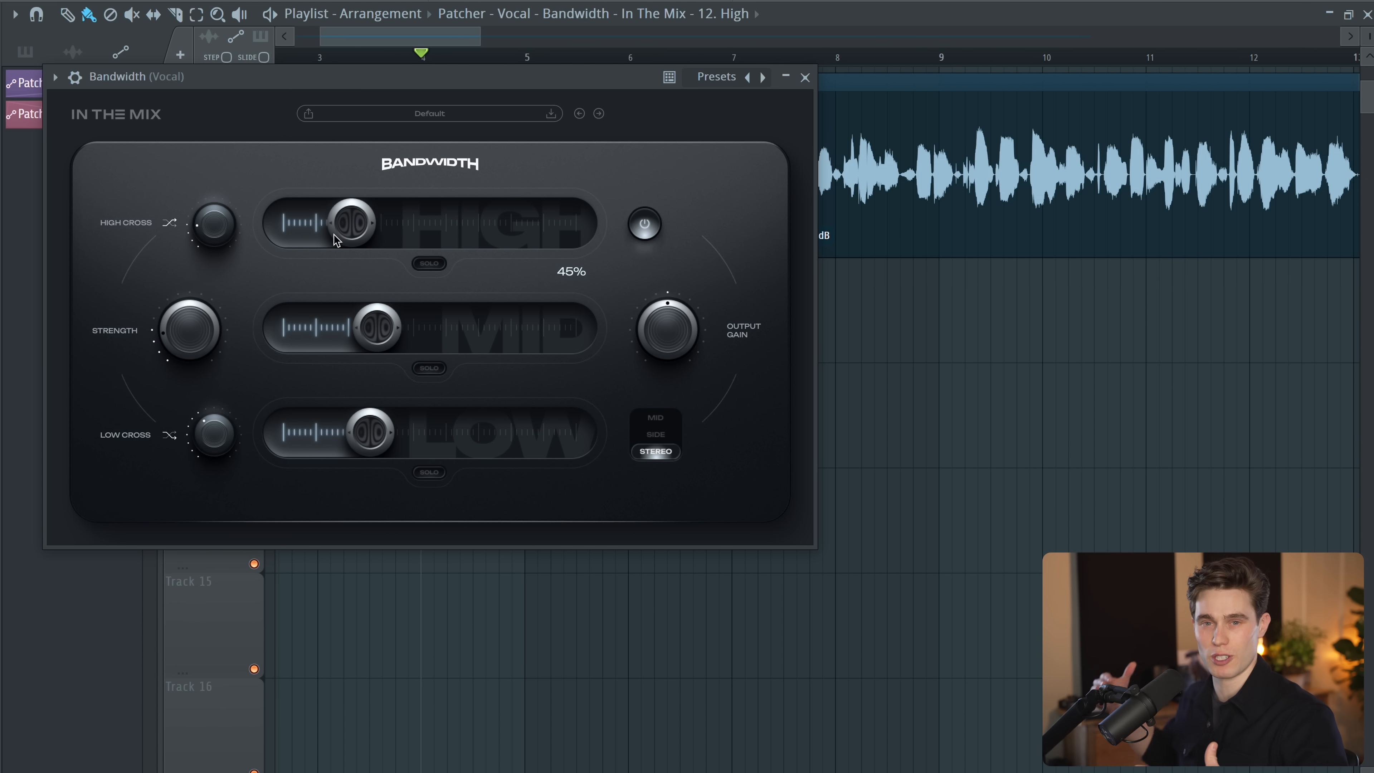
# Step: Sweep the Mid band width up to around 74% and settle it at 45%
pyautogui.moveTo(377, 326); pyautogui.dragTo(386, 307)
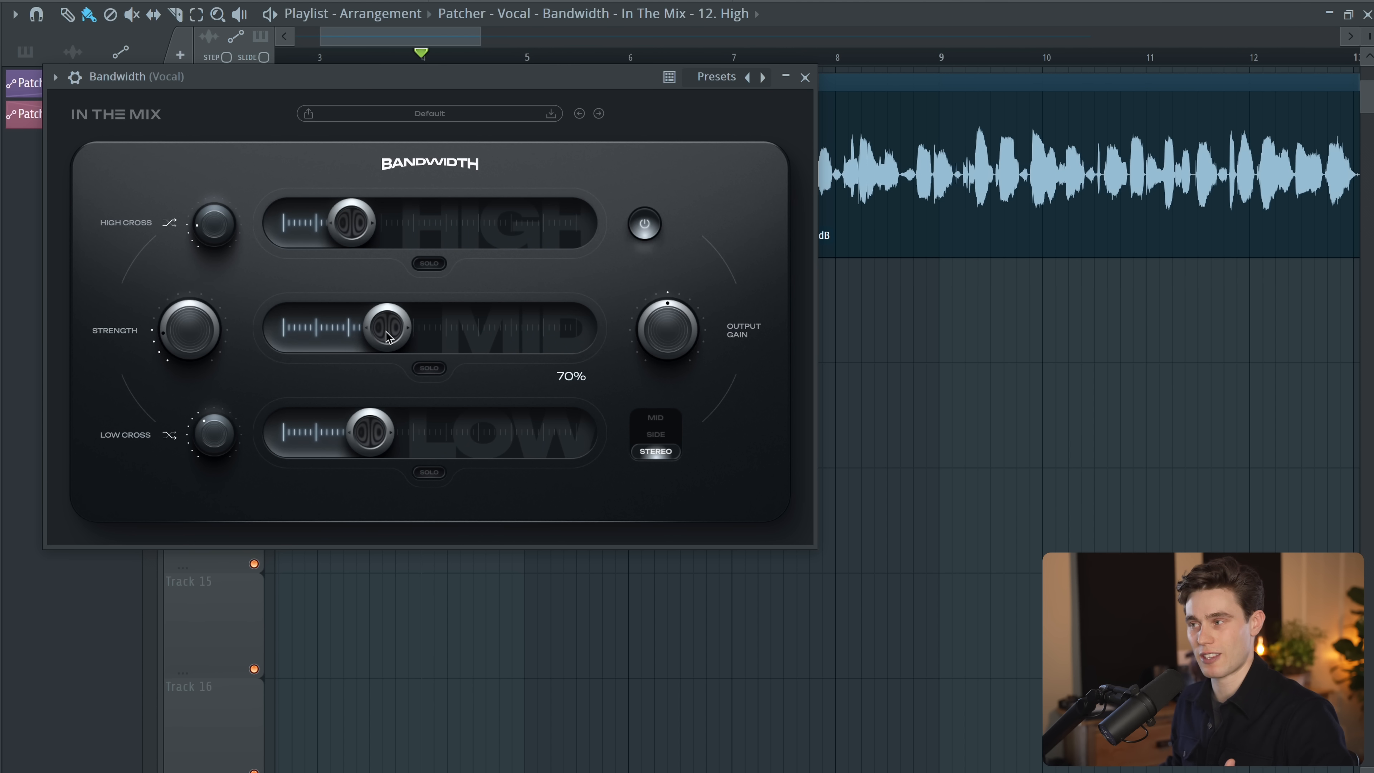
pyautogui.moveTo(372, 328); pyautogui.dragTo(395, 328)
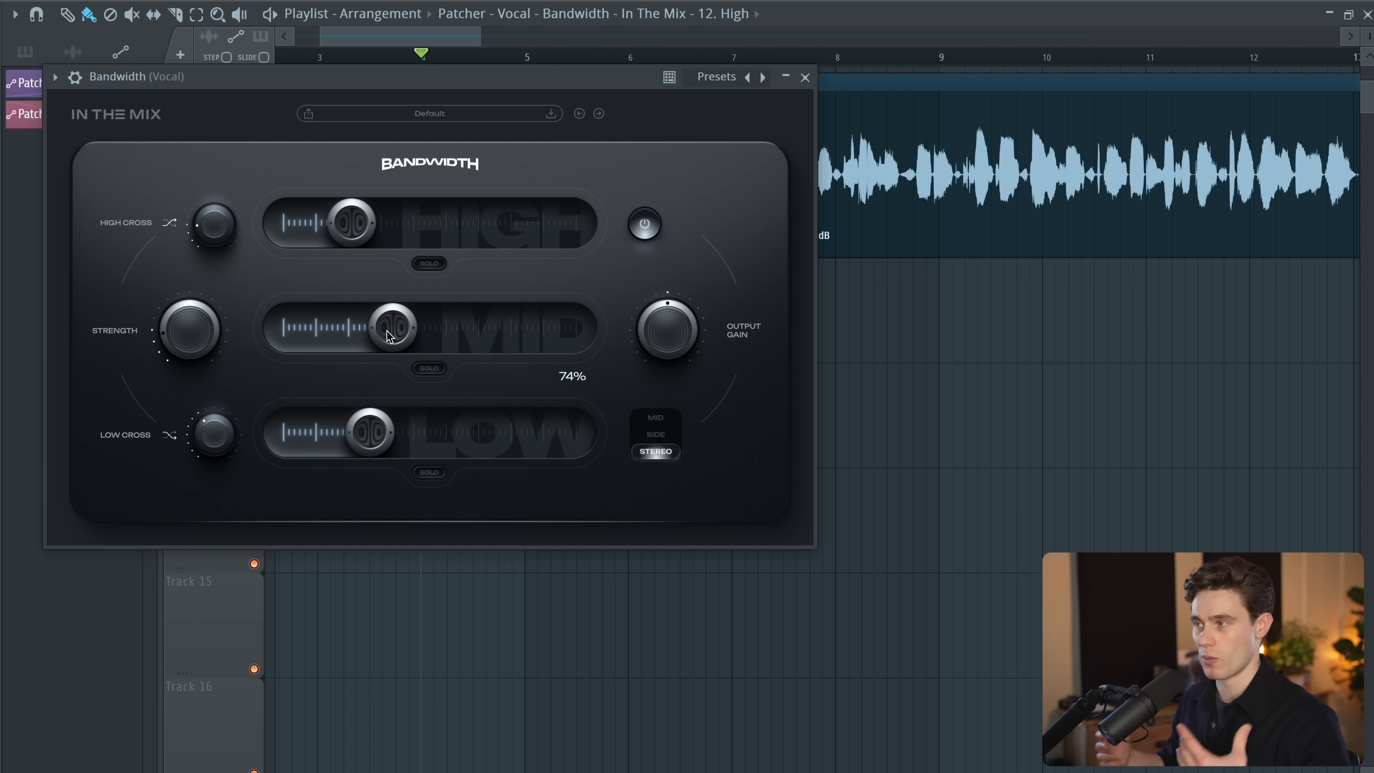
pyautogui.moveTo(392, 329); pyautogui.dragTo(390, 331)
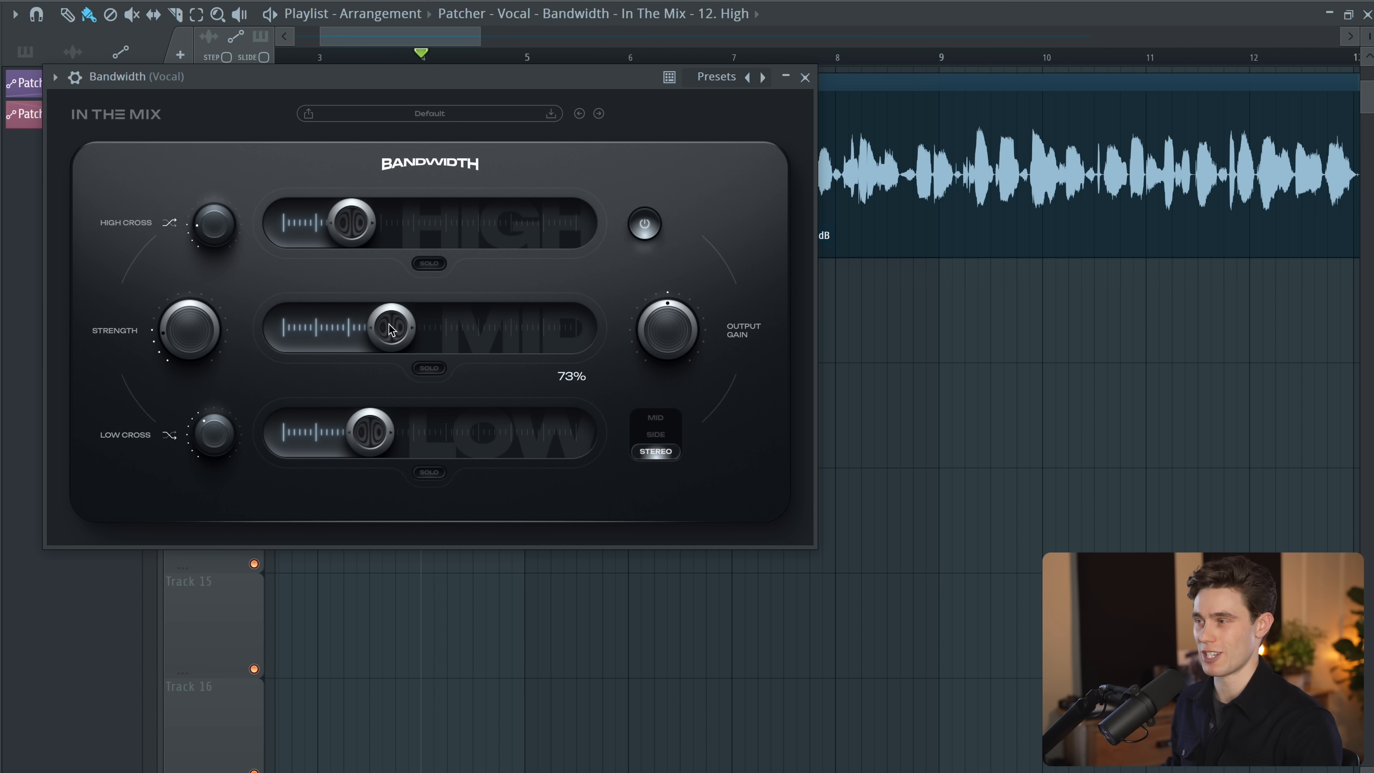
pyautogui.moveTo(390, 328); pyautogui.dragTo(351, 328)
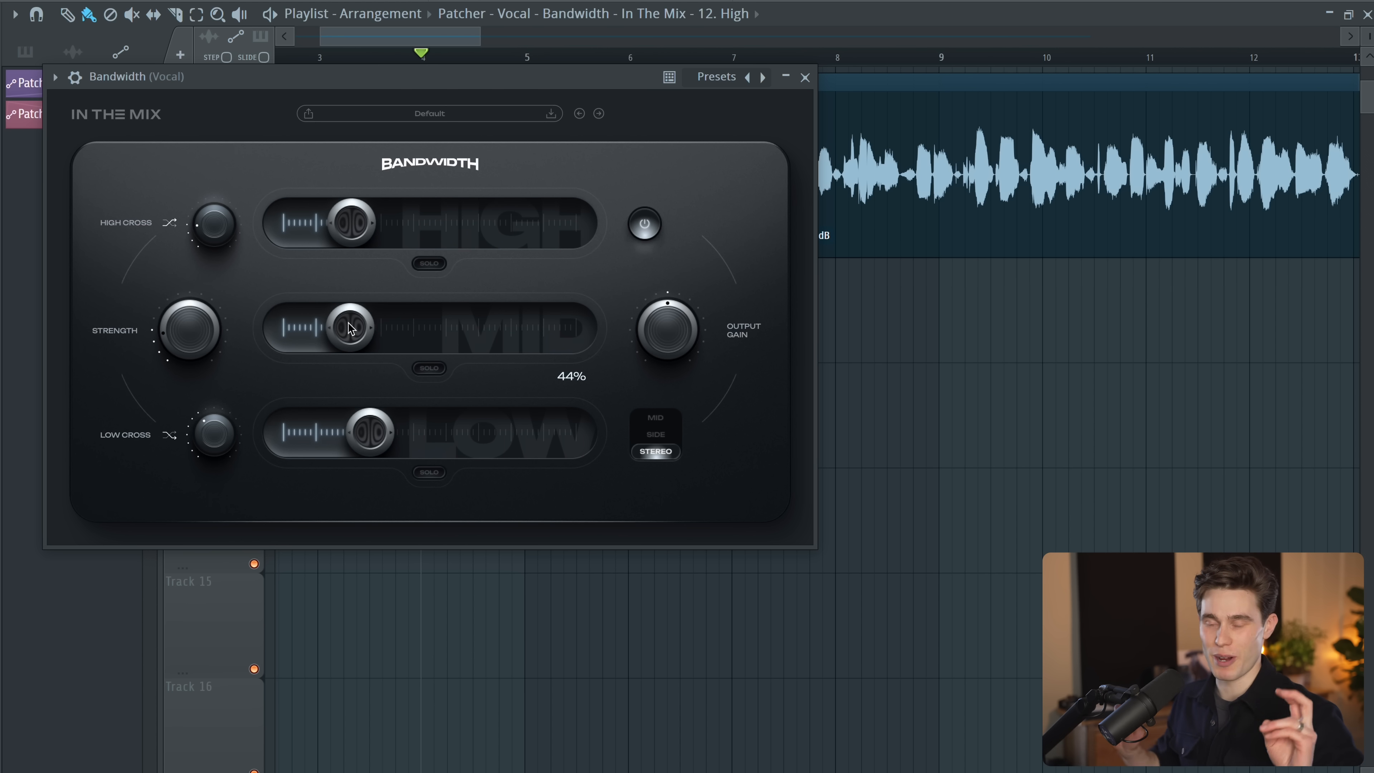
pyautogui.moveTo(350, 329); pyautogui.dragTo(350, 324)
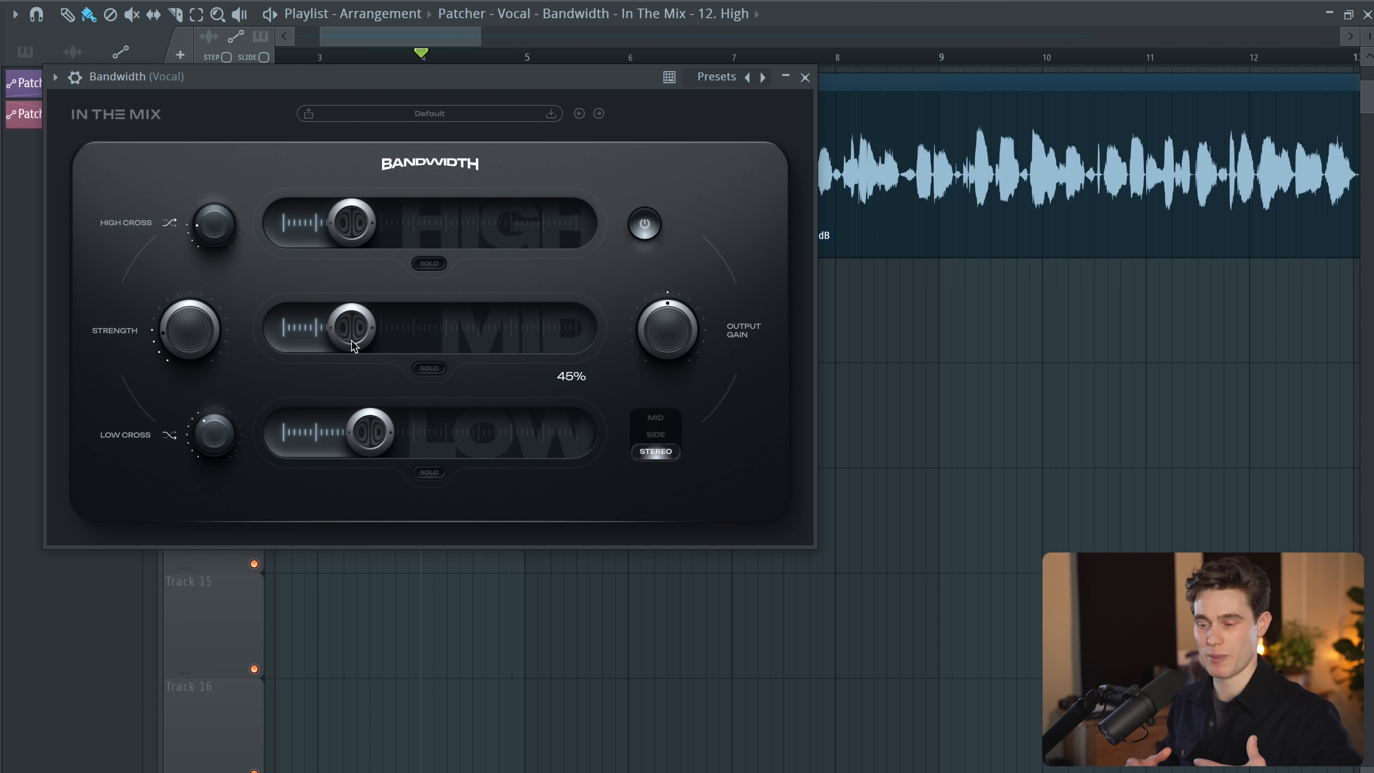